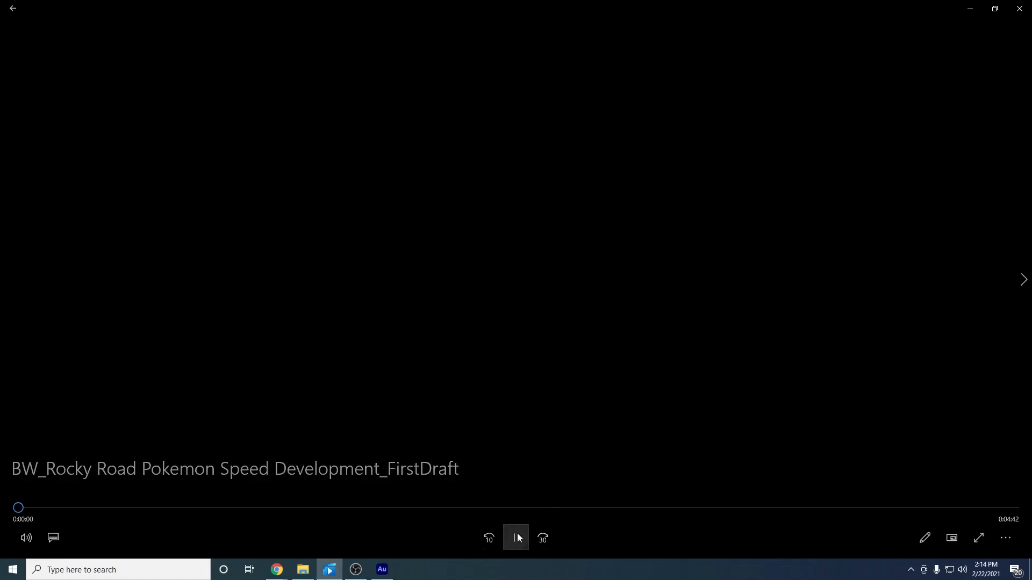
- Start playing the Rocky Road speed-development recording showing the bare cliff layout
{"action": "left_click", "coordinate": [515, 537]}
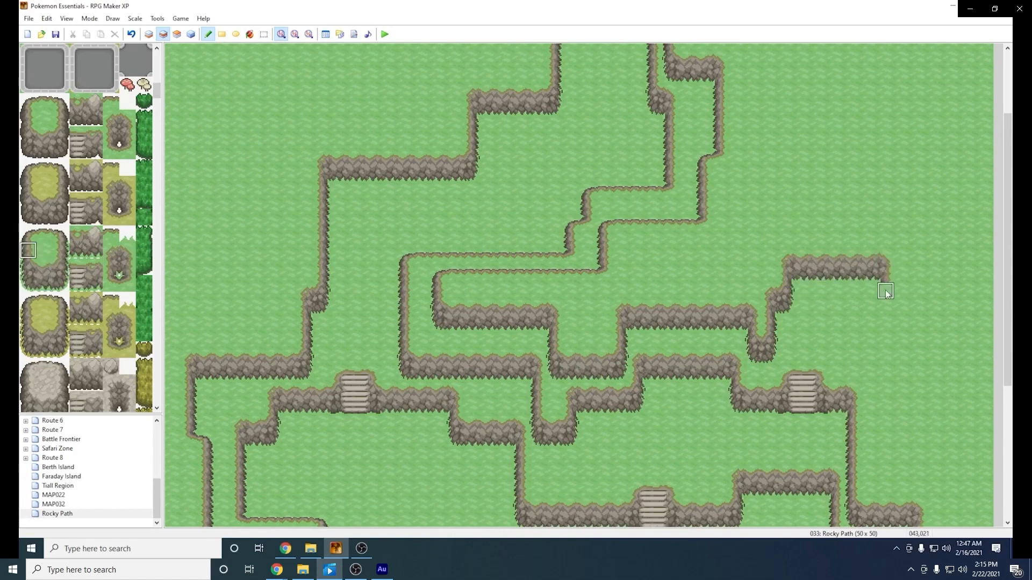
- Paint dirt patches, tree clusters and a small pond with an islet among the cliffs
{"action": "scroll", "scroll_direction": "down", "scroll_amount": 3}
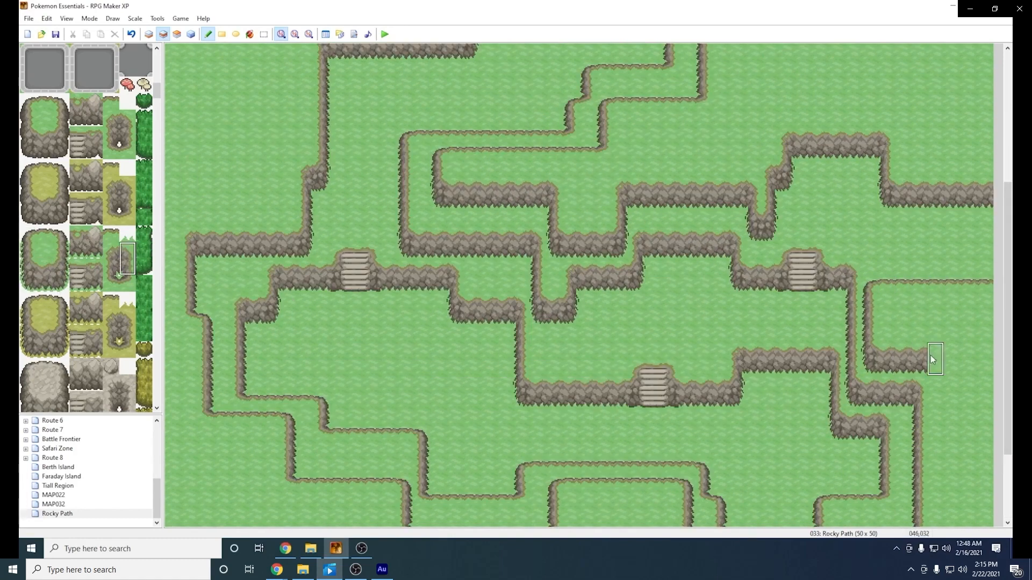
{"action": "scroll", "scroll_direction": "down", "scroll_amount": 3}
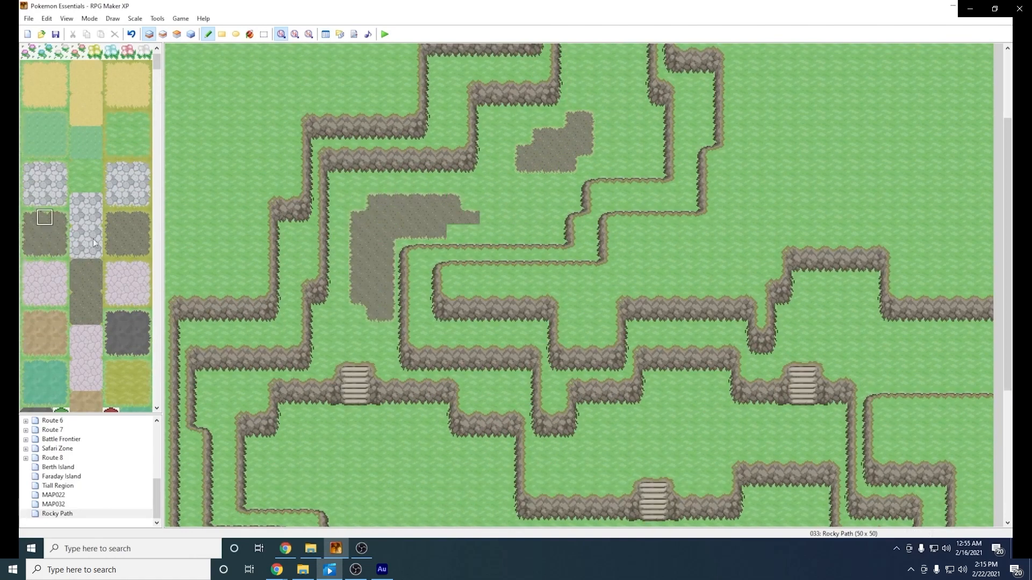
{"action": "scroll", "scroll_direction": "down", "scroll_amount": 3}
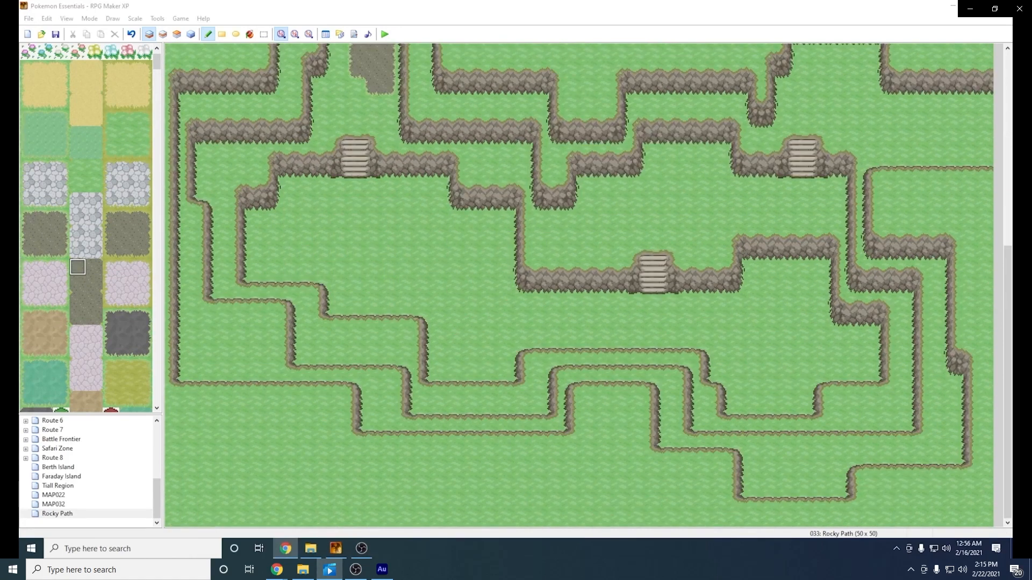
{"action": "scroll", "scroll_direction": "up", "scroll_amount": 3}
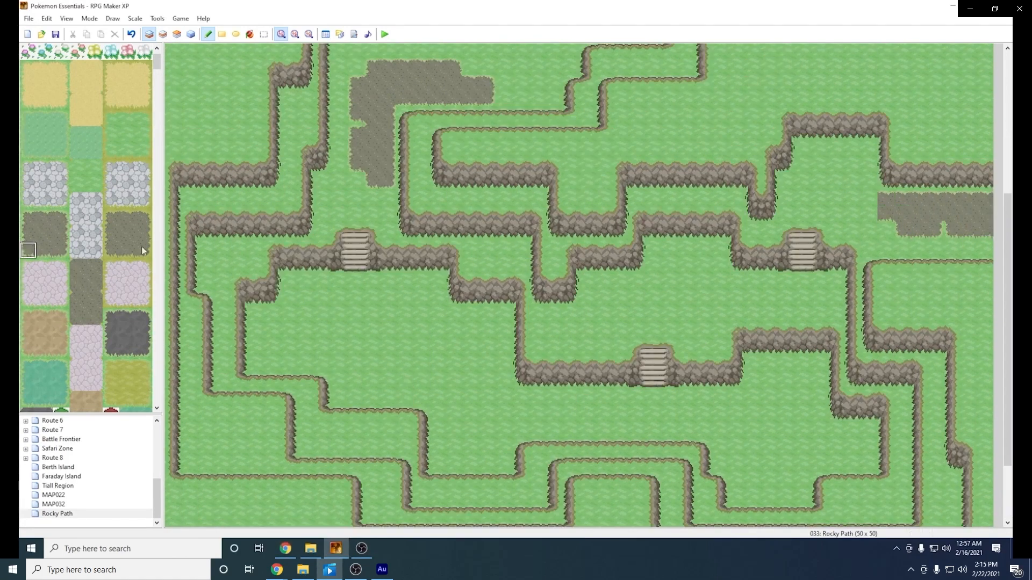
{"action": "left_click", "coordinate": [737, 313]}
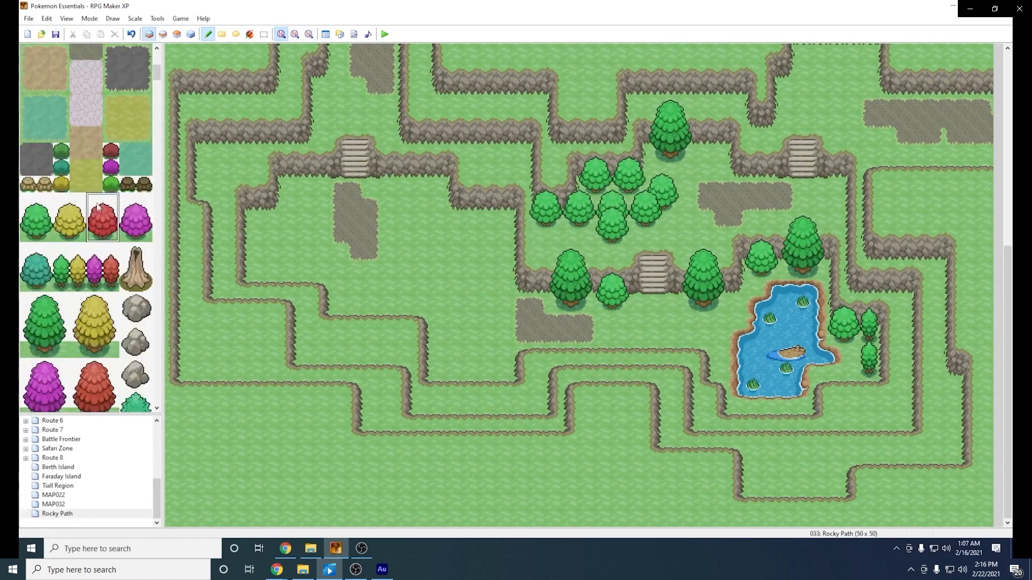
- Place dense rows of trees, bushes, rocks and stumps along the cliff ledges
{"action": "left_click", "coordinate": [61, 267]}
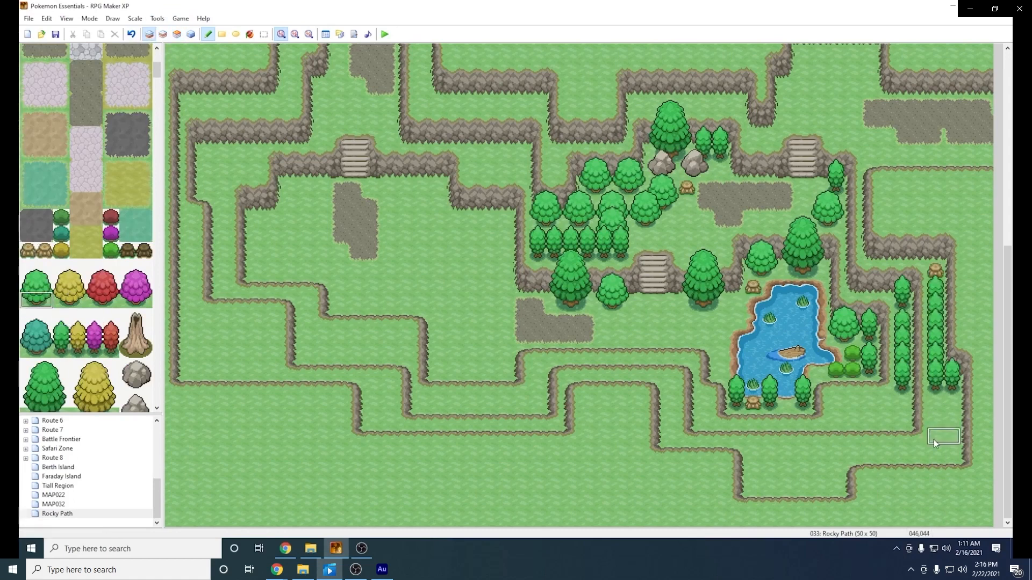
{"action": "left_click", "coordinate": [189, 34]}
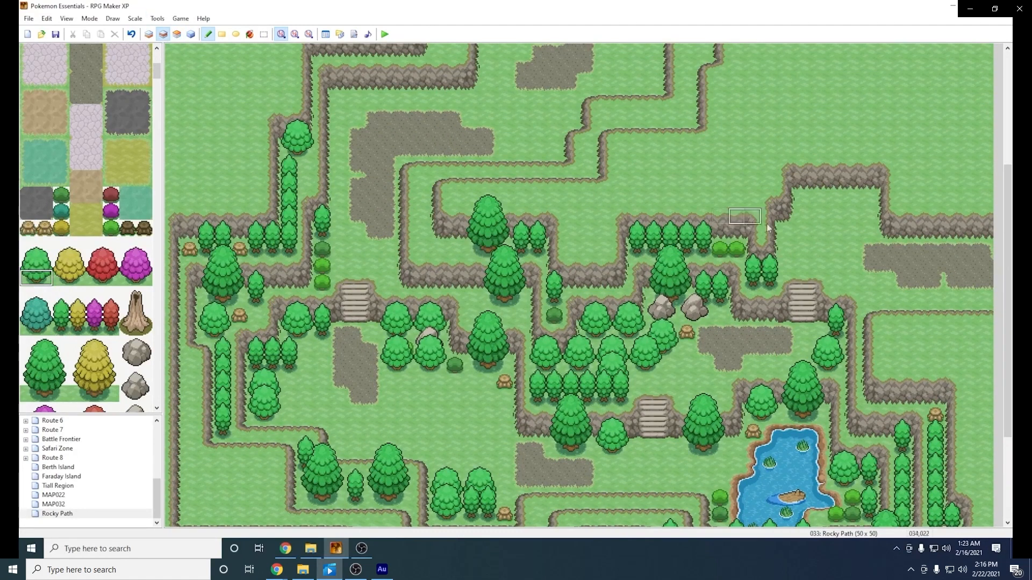
{"action": "left_click", "coordinate": [60, 313]}
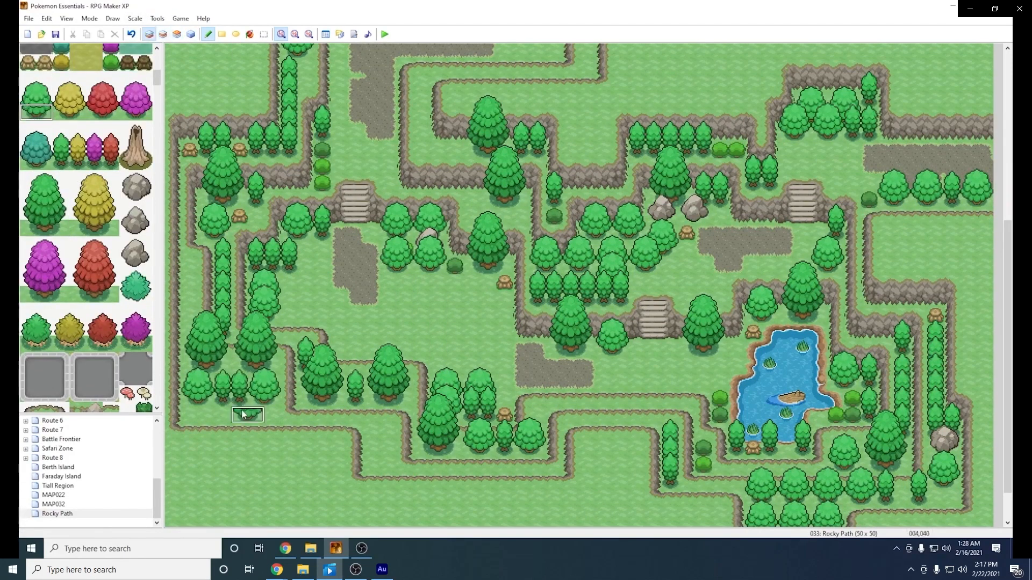
- Paint solid tree borders across the top and right edges of the map
{"action": "left_click", "coordinate": [60, 196]}
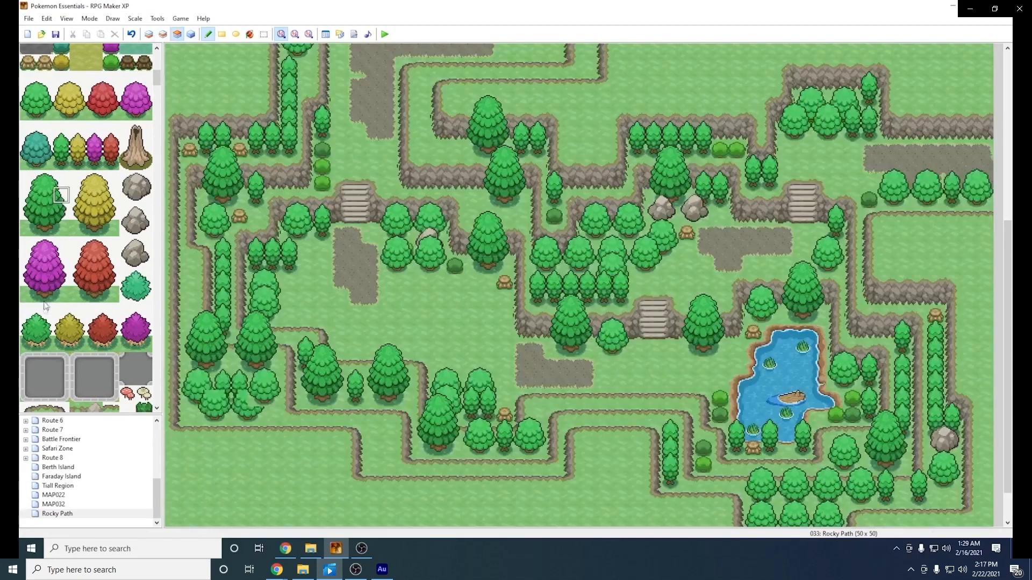
{"action": "scroll", "scroll_direction": "up", "scroll_amount": 3}
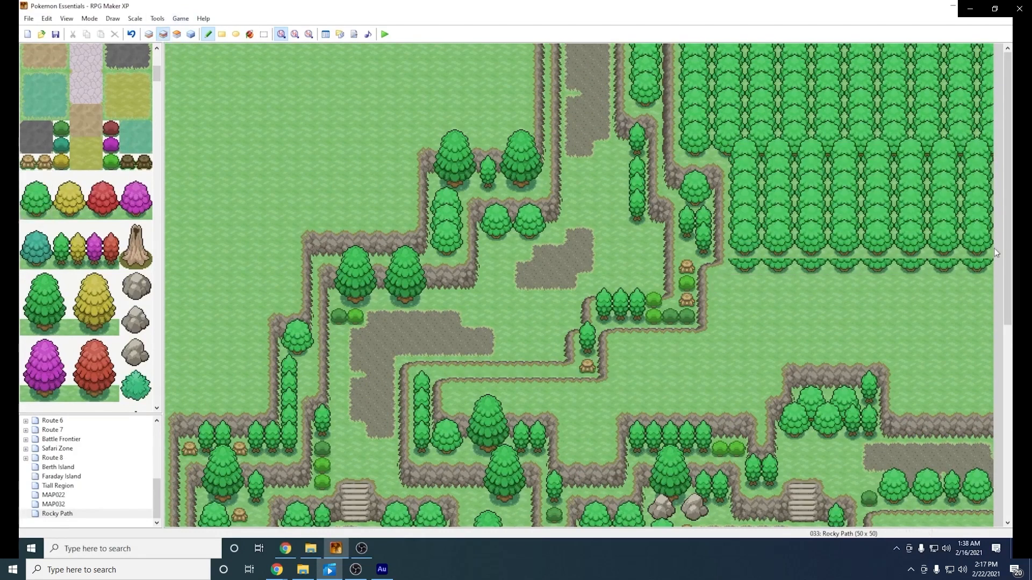
{"action": "left_click", "coordinate": [694, 332]}
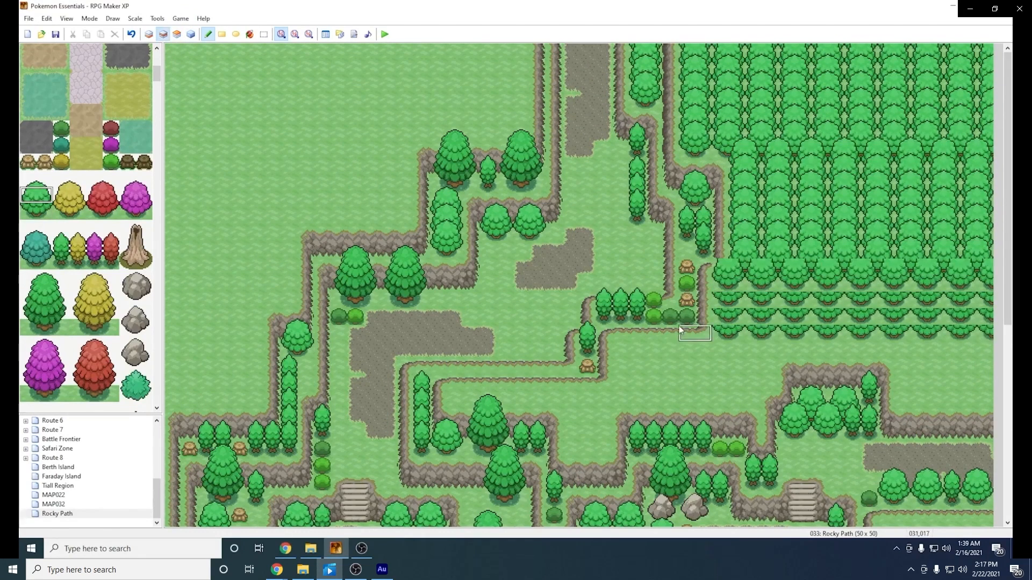
{"action": "left_click", "coordinate": [844, 249]}
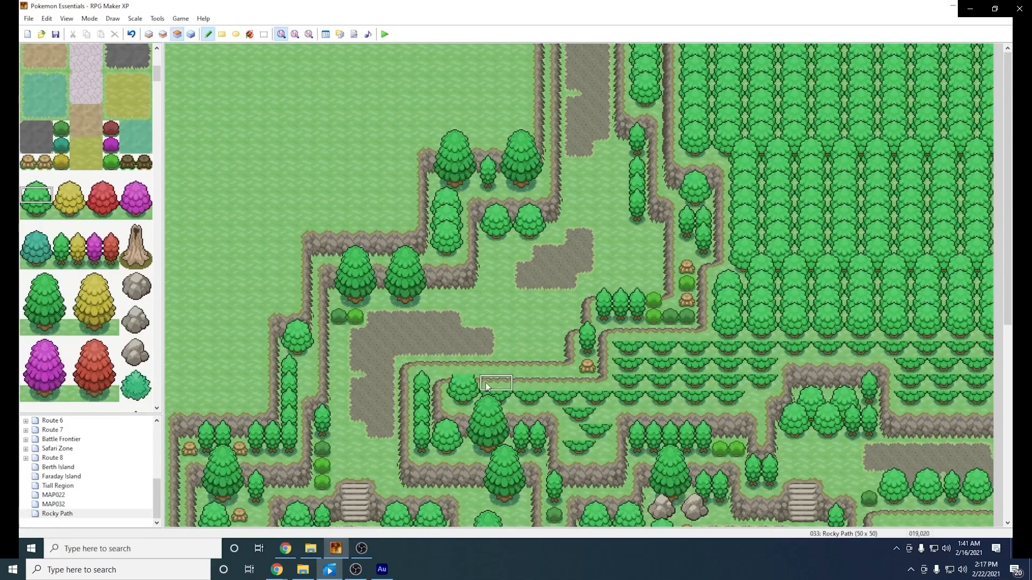
{"action": "left_click", "coordinate": [825, 316]}
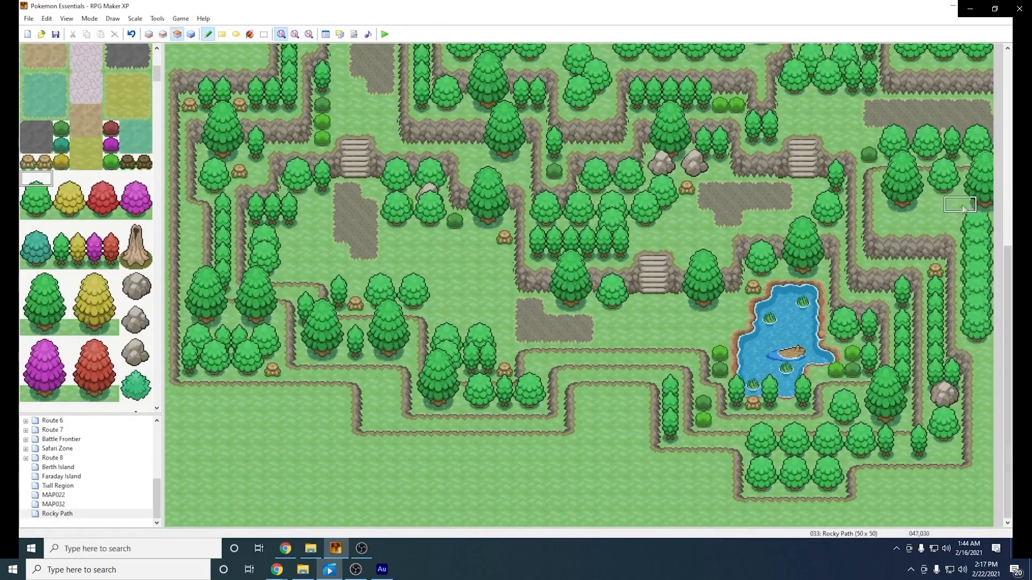
{"action": "mouse_move", "coordinate": [909, 518]}
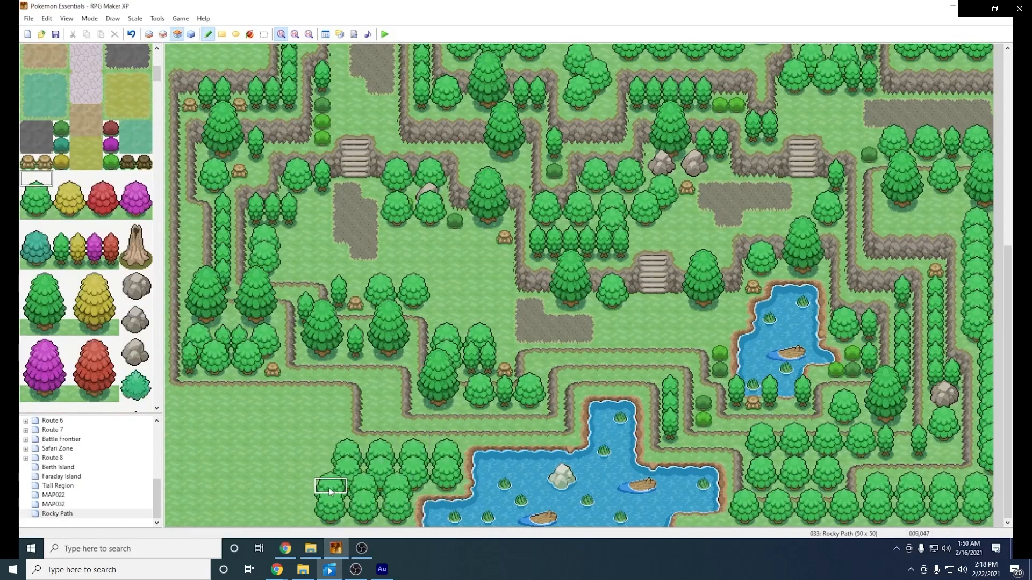
- Draw a large water autotile lake along the bottom of the map
{"action": "left_click", "coordinate": [149, 33]}
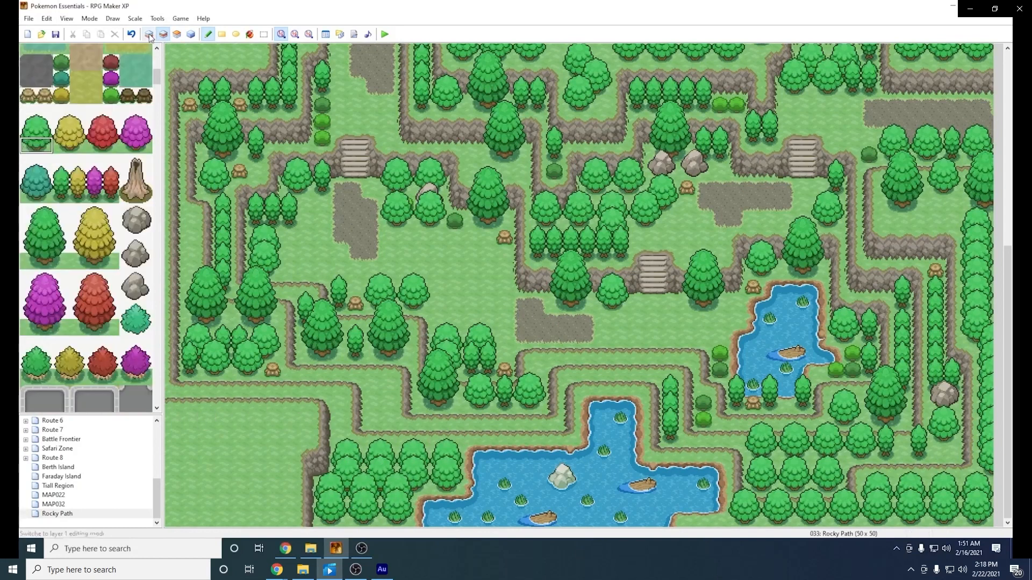
{"action": "left_click", "coordinate": [214, 453]}
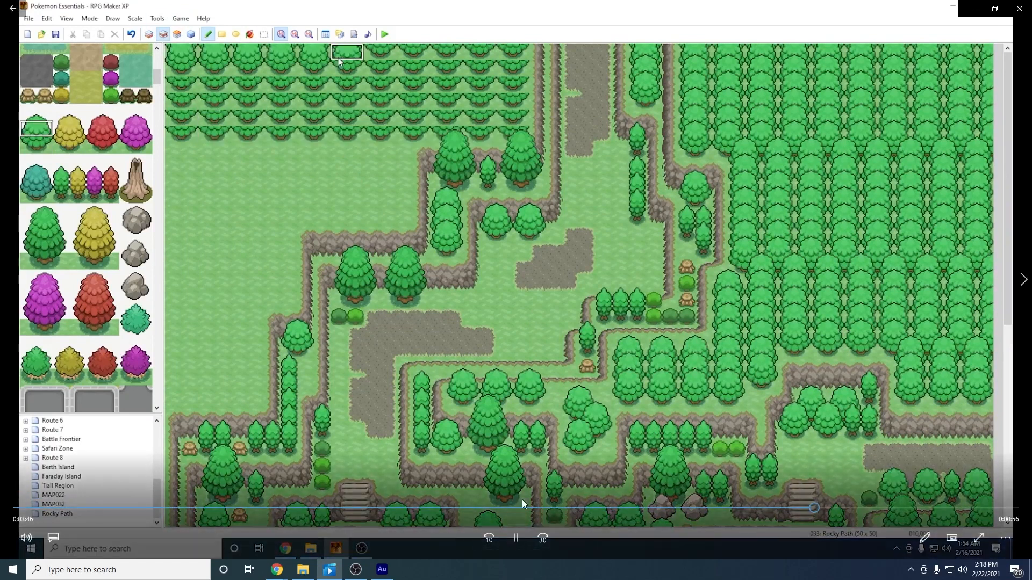
{"action": "left_click", "coordinate": [514, 538]}
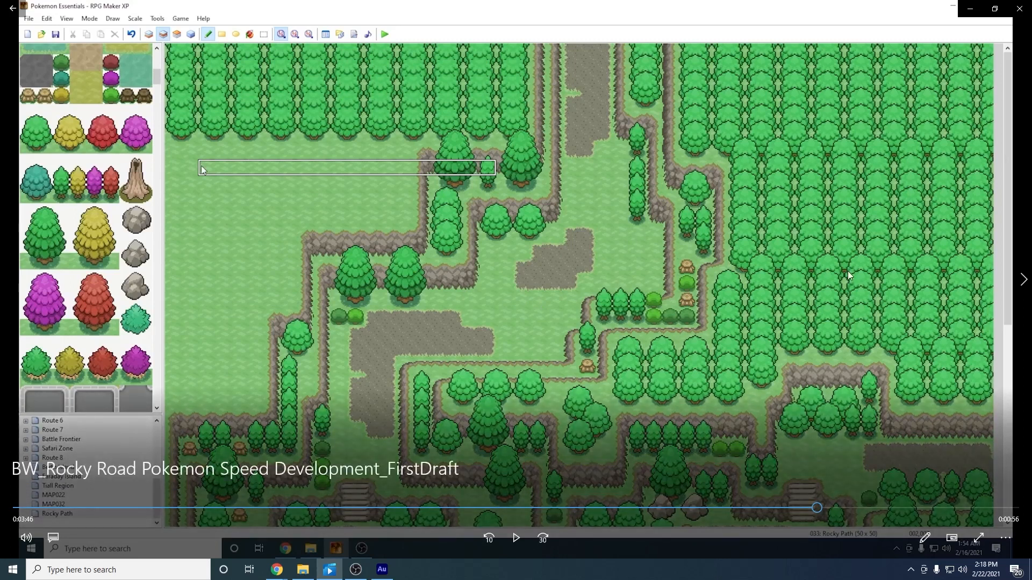
{"action": "mouse_move", "coordinate": [615, 181]}
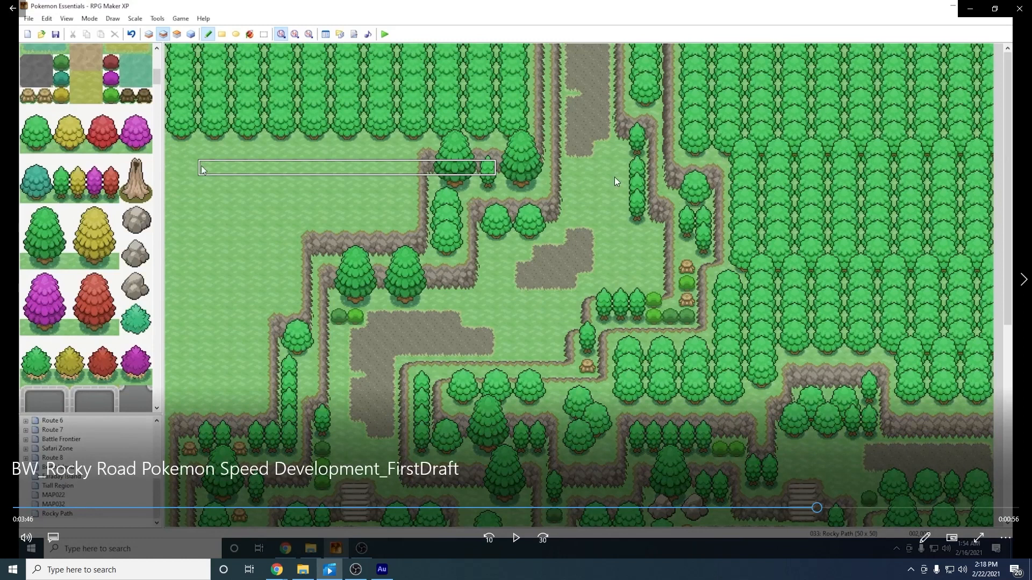
{"action": "mouse_move", "coordinate": [607, 186]}
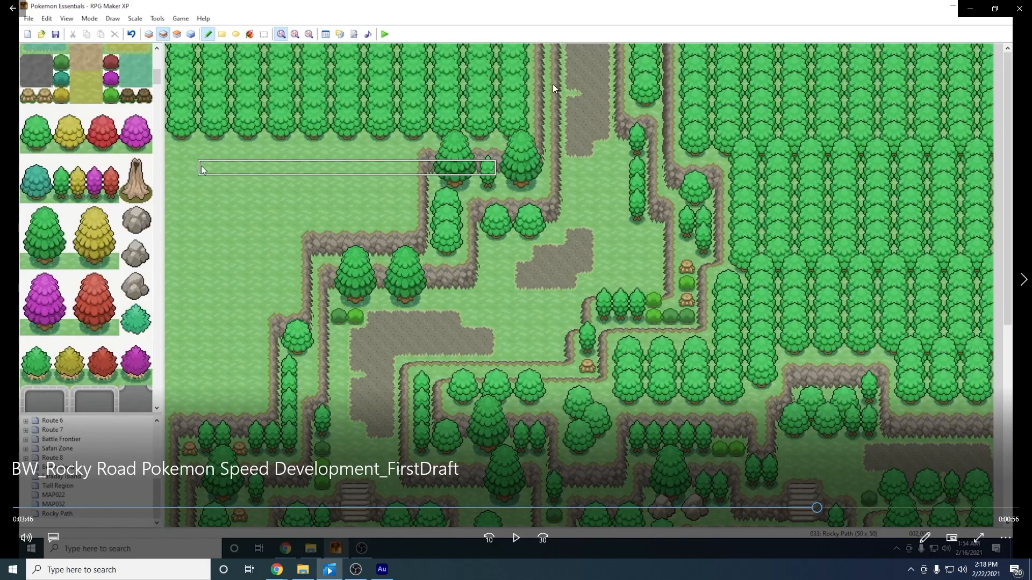
{"action": "mouse_move", "coordinate": [678, 233]}
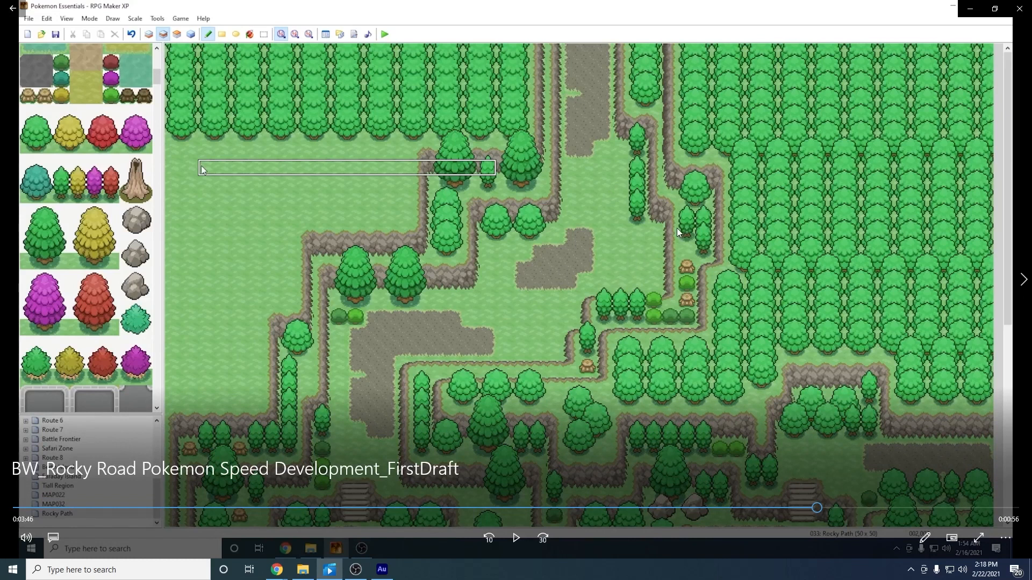
{"action": "mouse_move", "coordinate": [487, 151]}
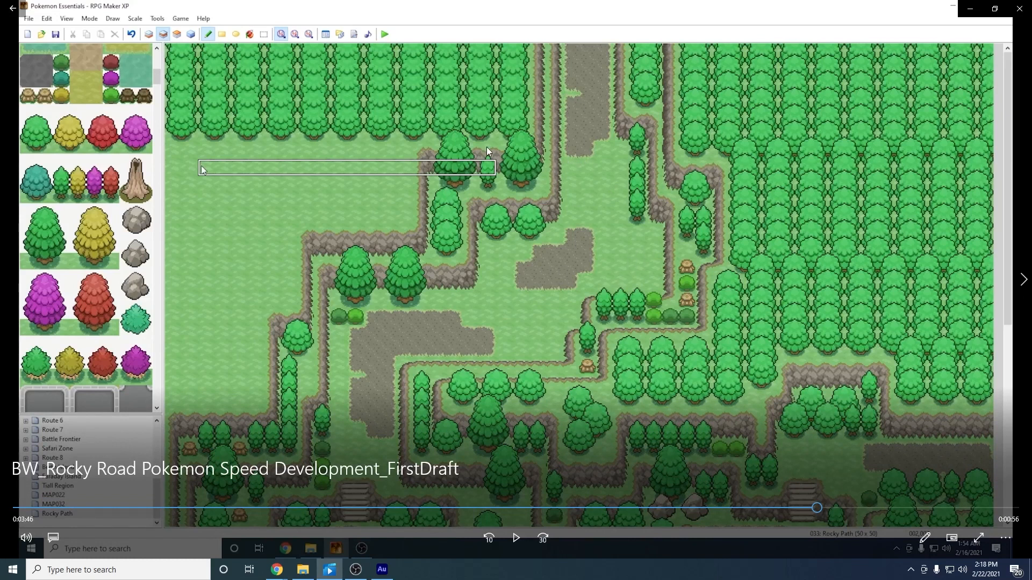
{"action": "mouse_move", "coordinate": [384, 177]}
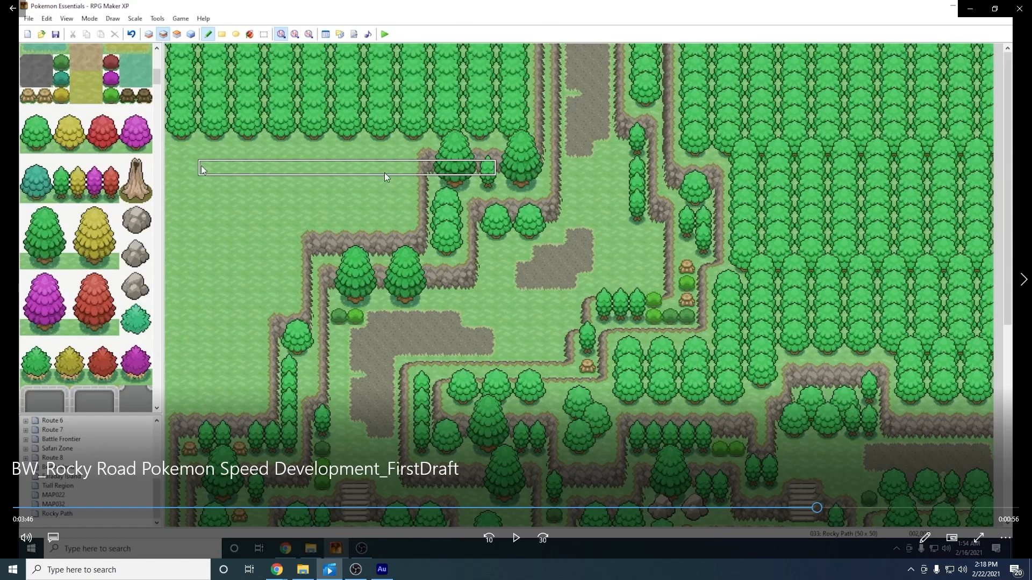
{"action": "mouse_move", "coordinate": [201, 259]}
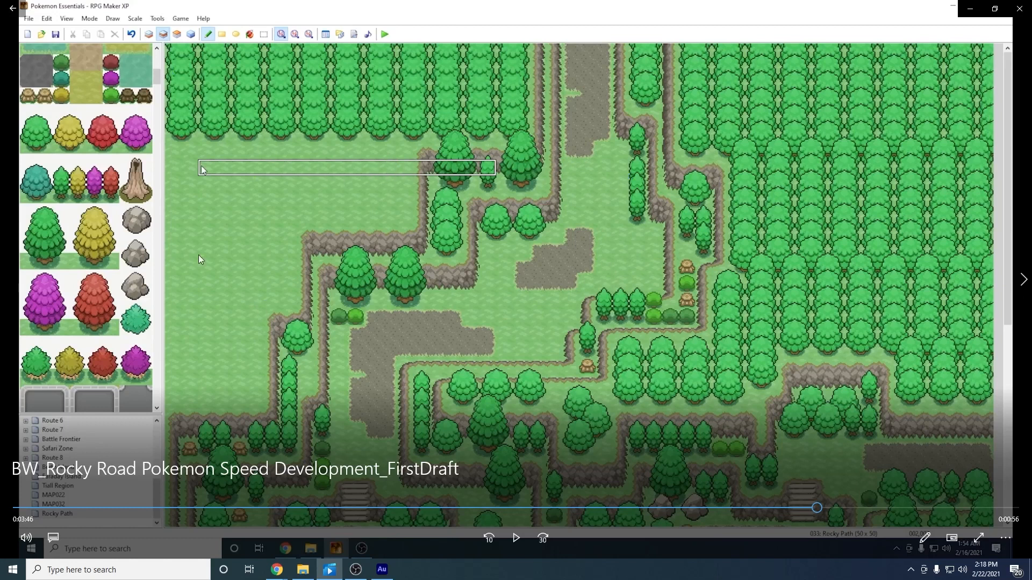
{"action": "mouse_move", "coordinate": [957, 210]}
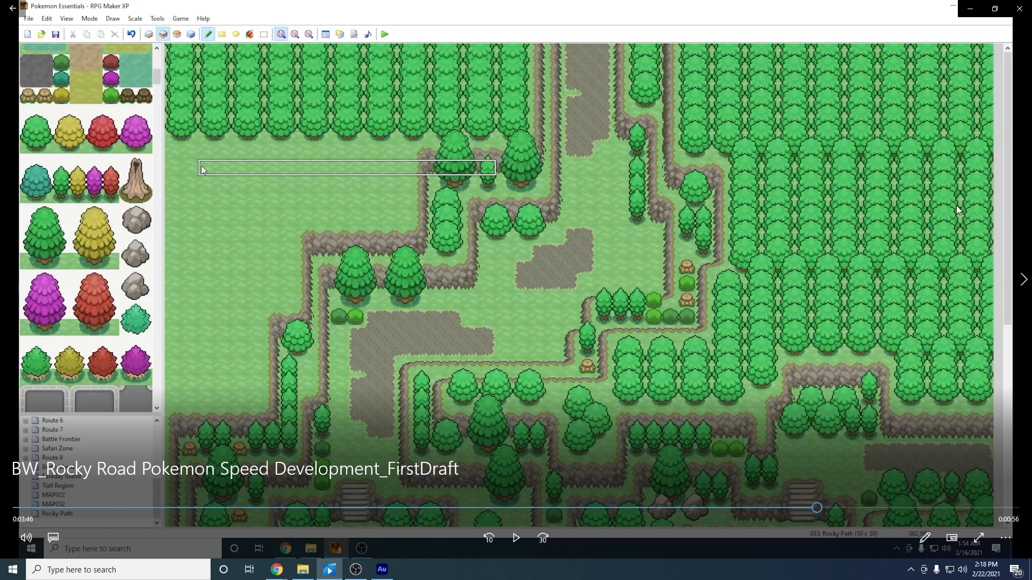
{"action": "mouse_move", "coordinate": [543, 370]}
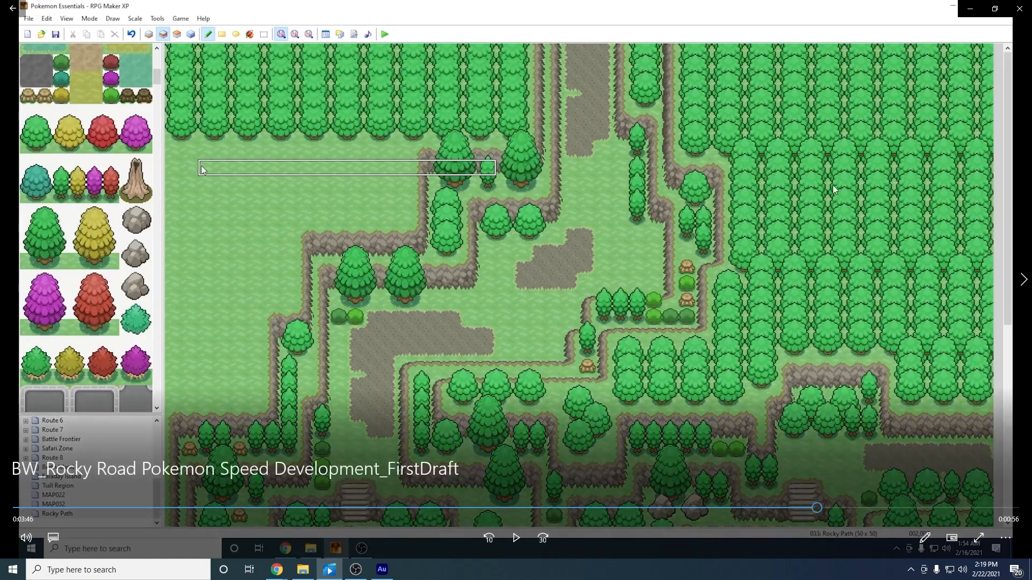
{"action": "mouse_move", "coordinate": [388, 289]}
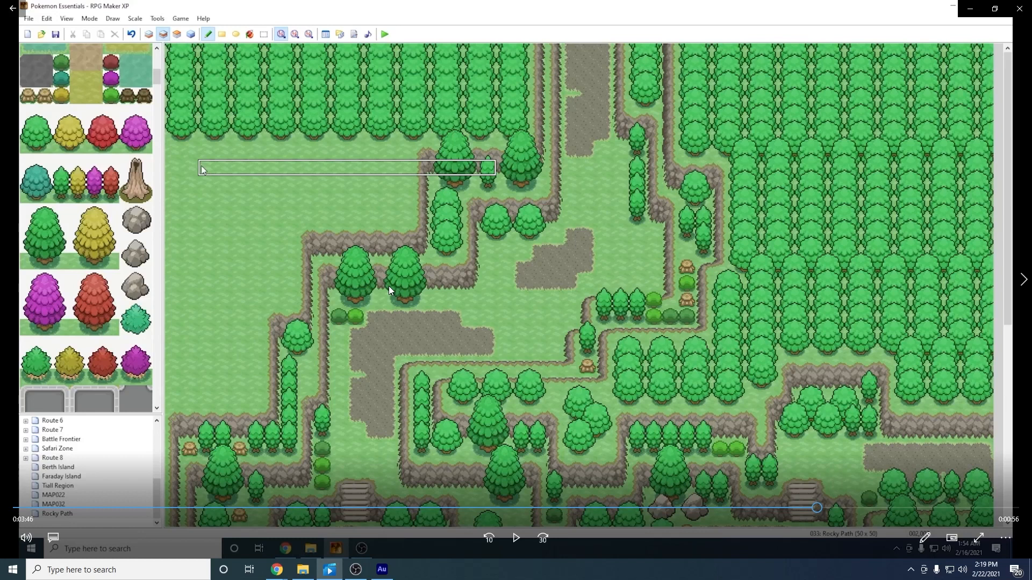
- Resume playback until the upper-left grass is covered with dense tree rows
{"action": "left_click", "coordinate": [516, 539]}
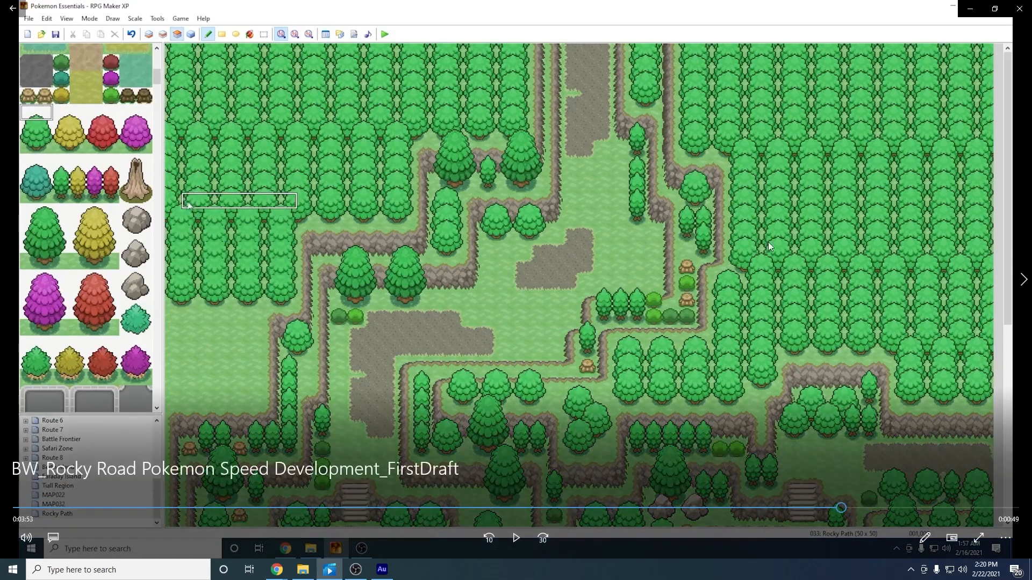
{"action": "mouse_move", "coordinate": [769, 199]}
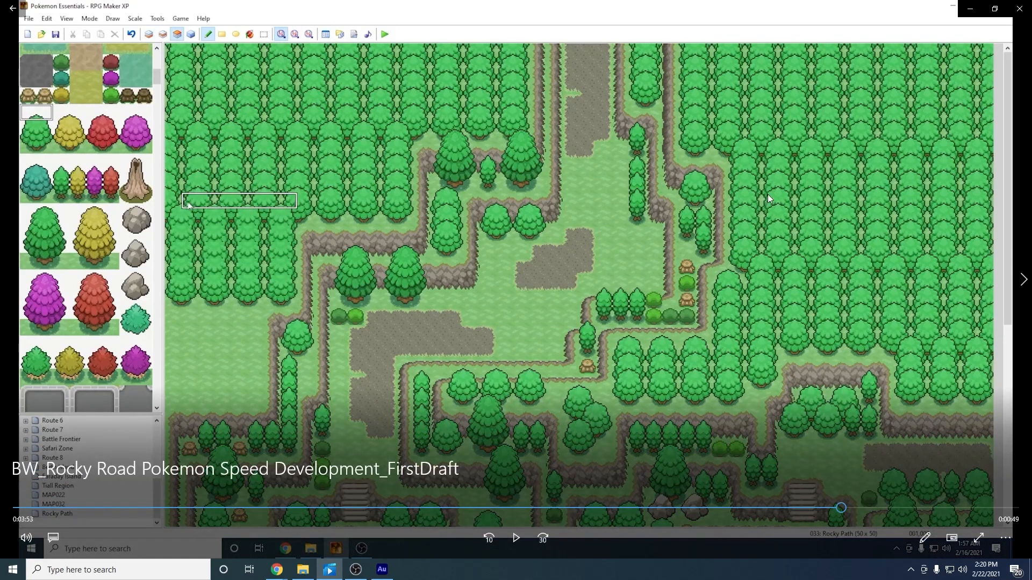
{"action": "mouse_move", "coordinate": [889, 175]}
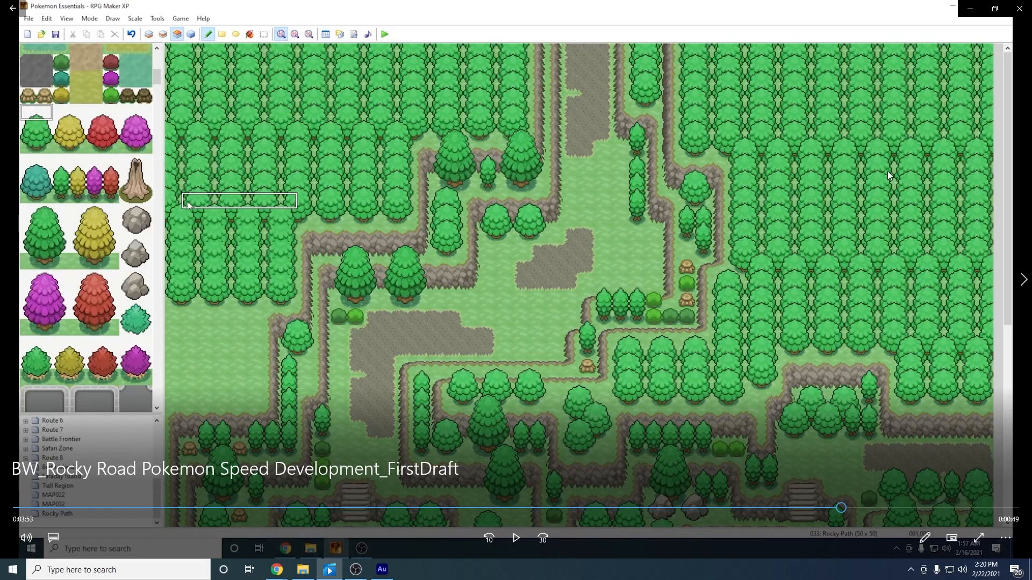
{"action": "mouse_move", "coordinate": [797, 248]}
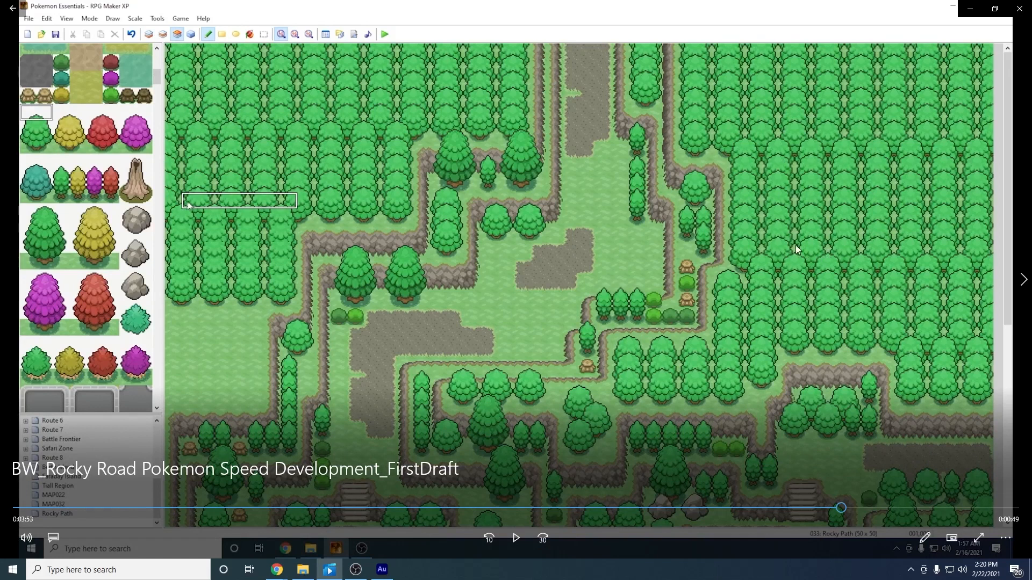
{"action": "mouse_move", "coordinate": [740, 347]}
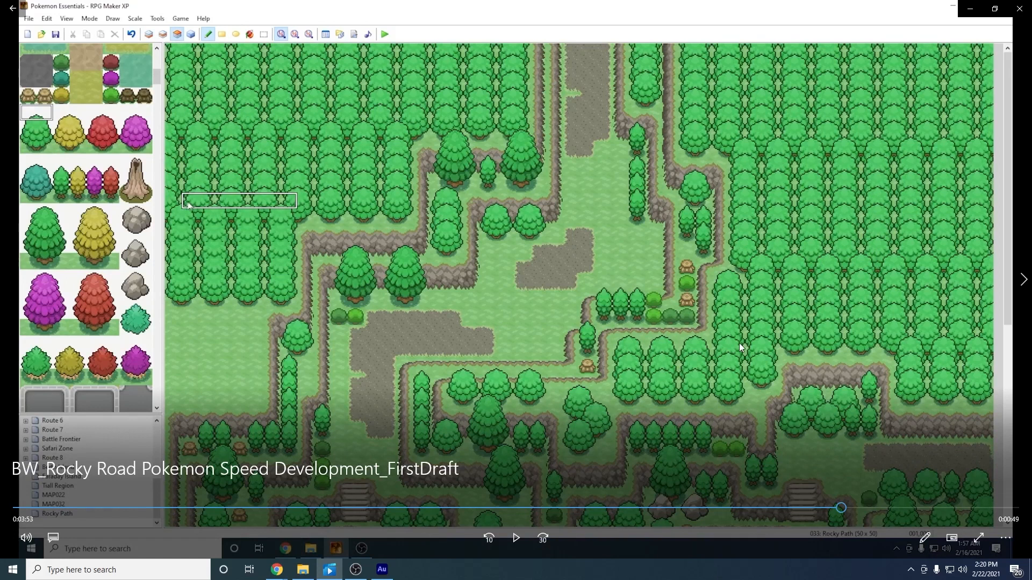
{"action": "mouse_move", "coordinate": [926, 284]}
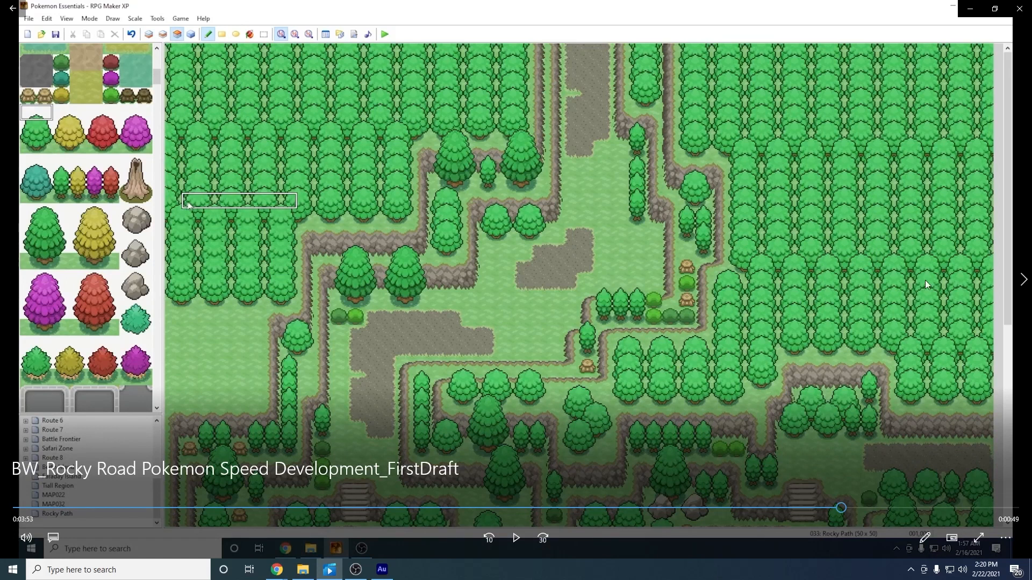
{"action": "mouse_move", "coordinate": [673, 304]}
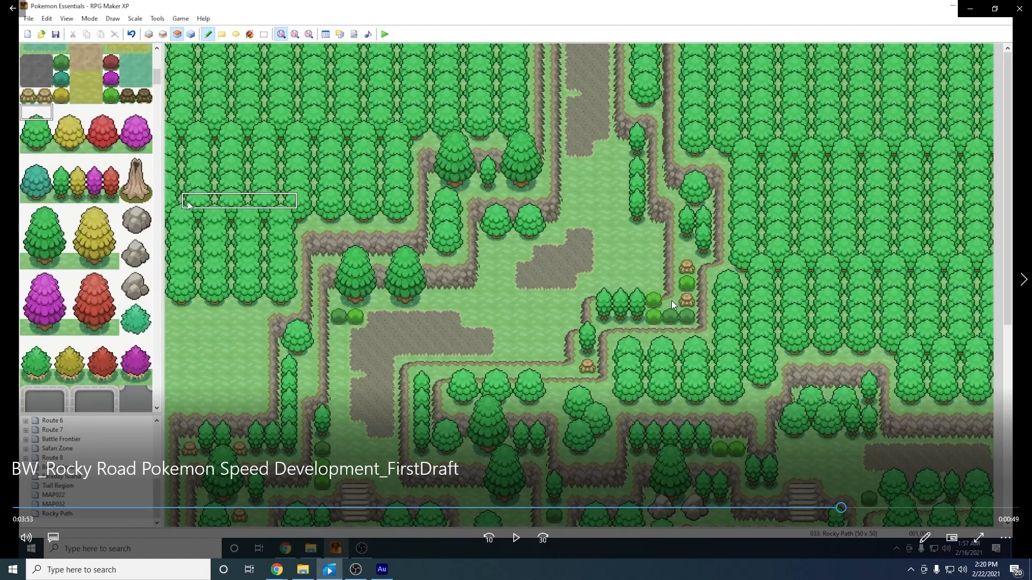
{"action": "mouse_move", "coordinate": [775, 432]}
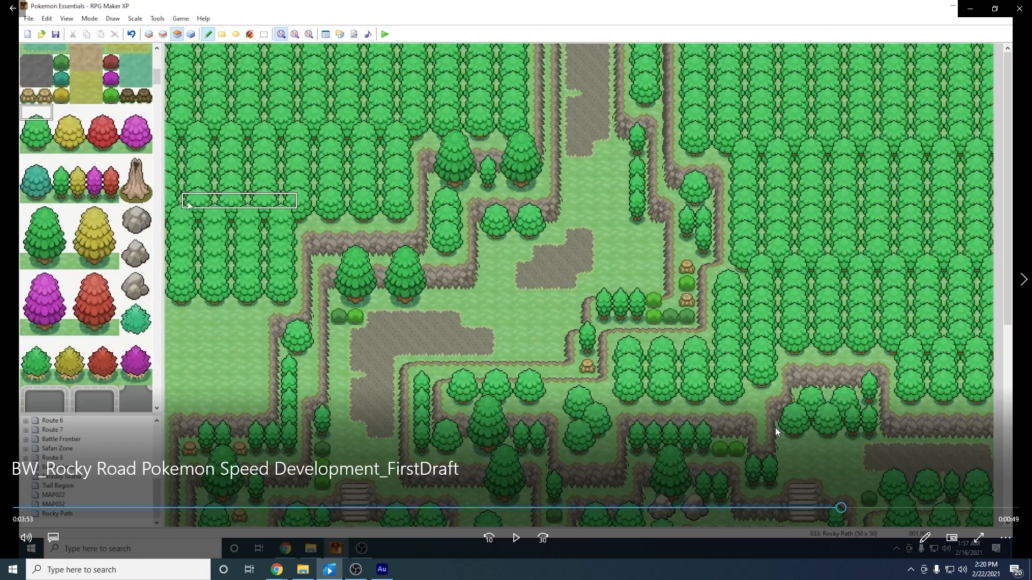
{"action": "mouse_move", "coordinate": [814, 268]}
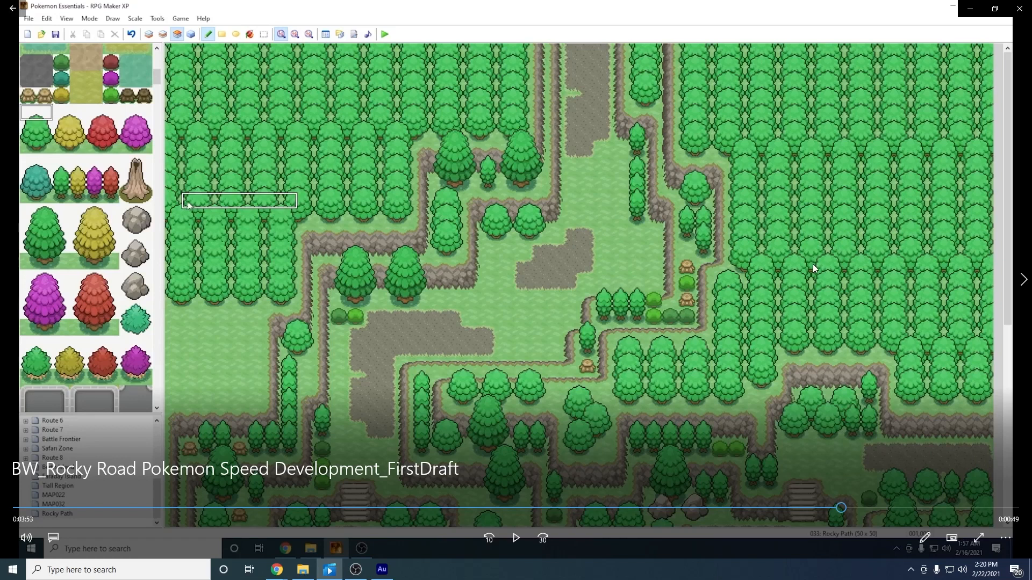
{"action": "mouse_move", "coordinate": [709, 241]}
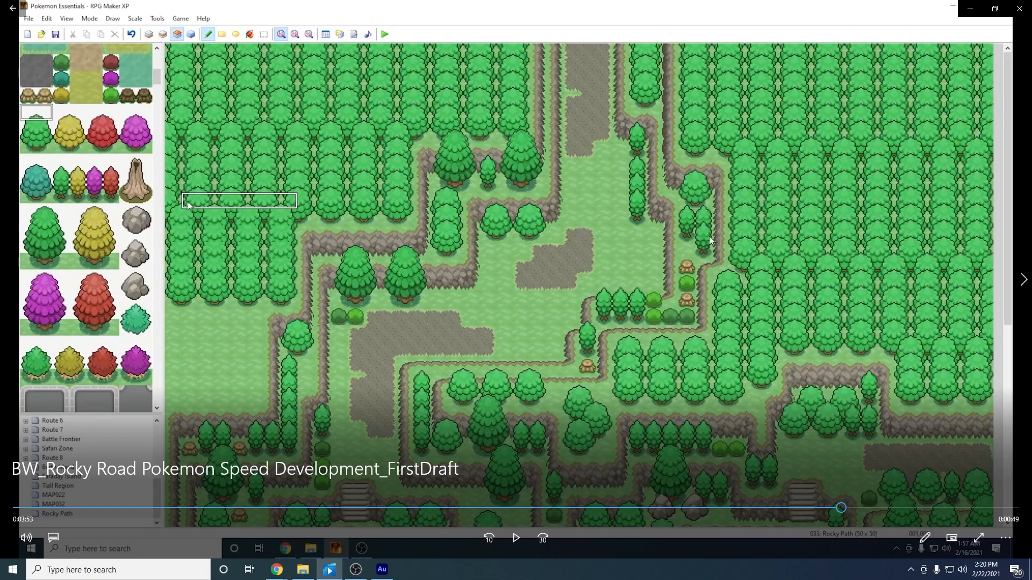
{"action": "mouse_move", "coordinate": [859, 283]}
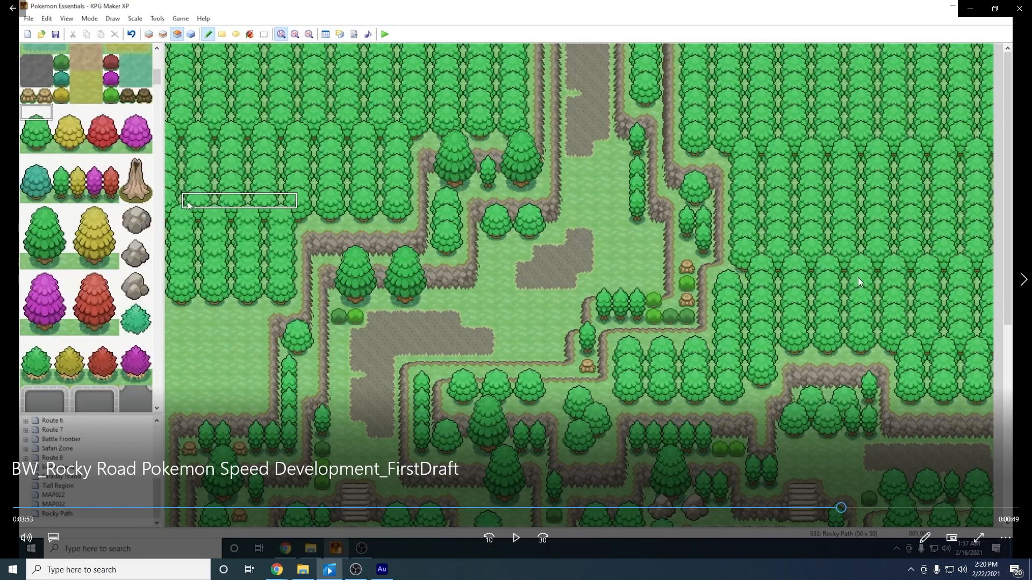
{"action": "mouse_move", "coordinate": [849, 283]}
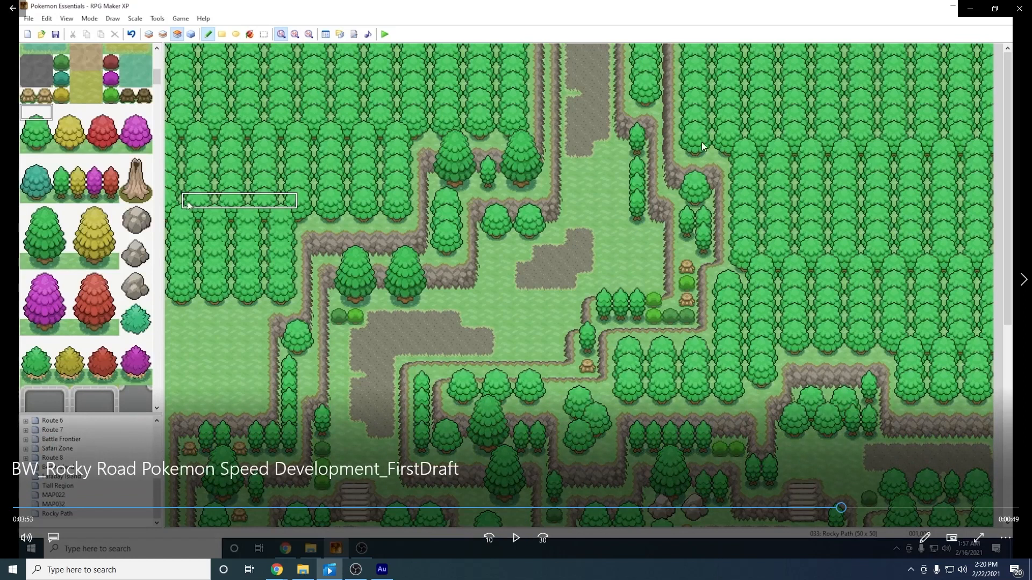
{"action": "mouse_move", "coordinate": [933, 350]}
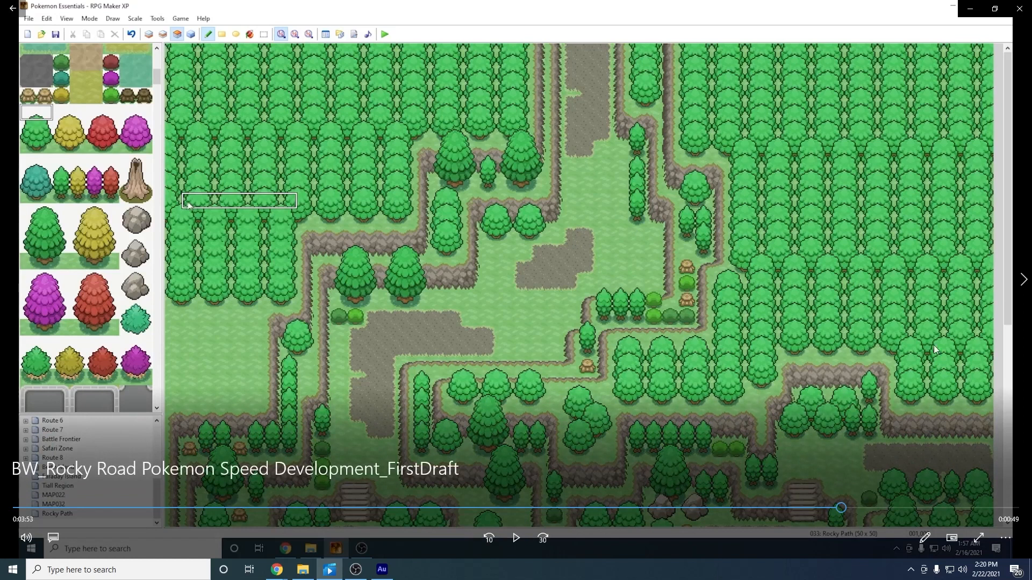
{"action": "mouse_move", "coordinate": [684, 135]}
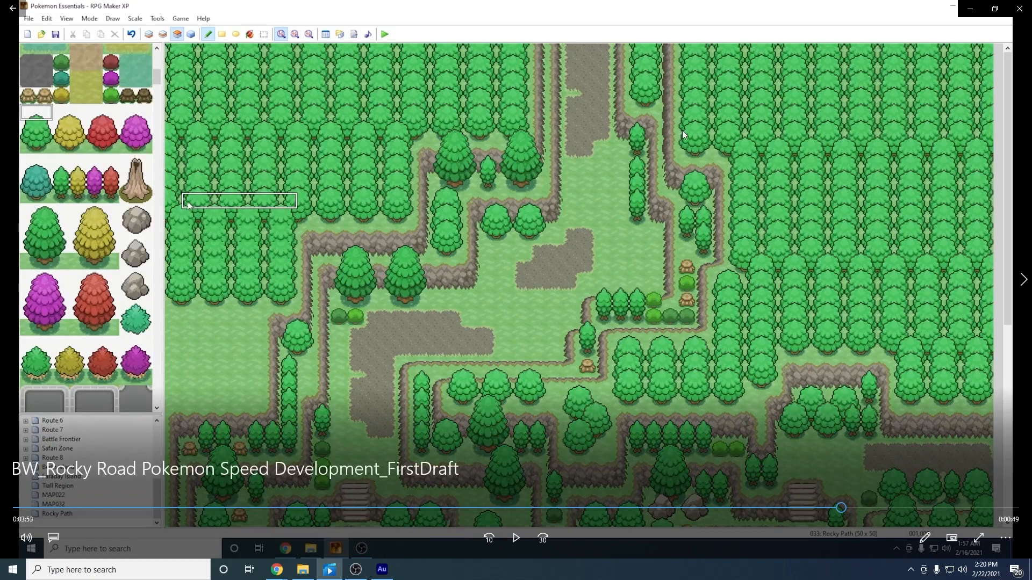
{"action": "mouse_move", "coordinate": [828, 256]}
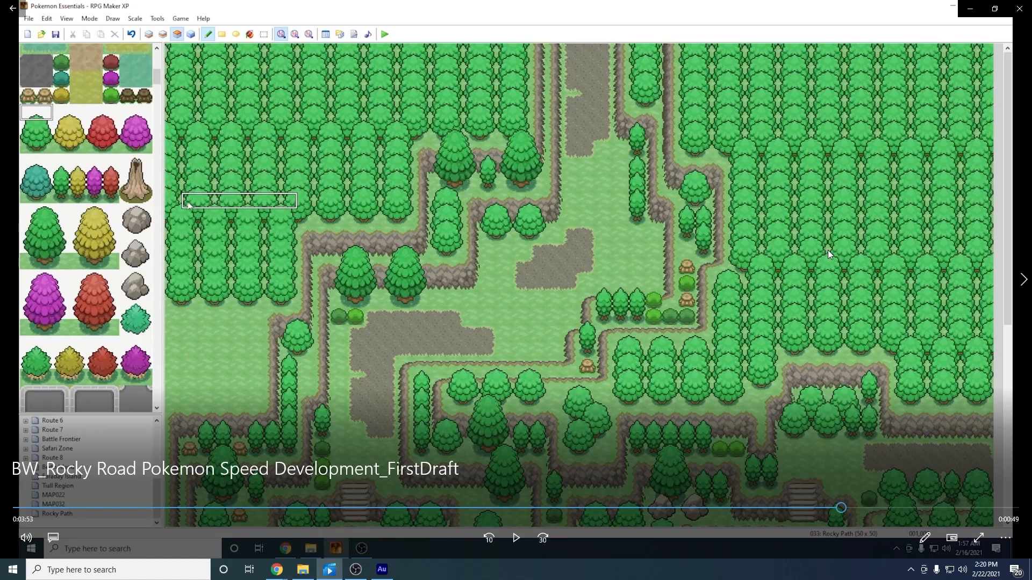
{"action": "mouse_move", "coordinate": [832, 256]}
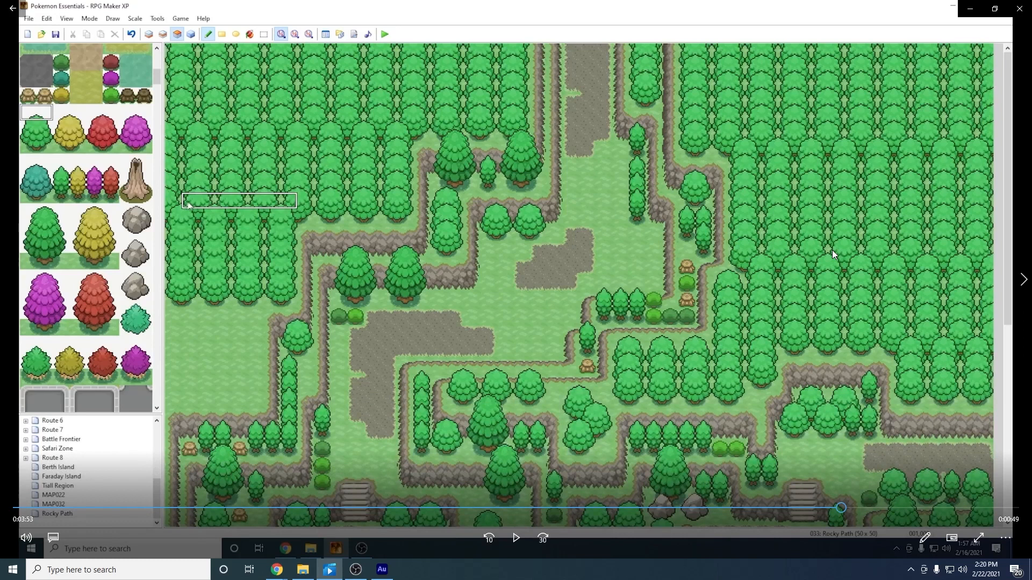
{"action": "mouse_move", "coordinate": [743, 315]}
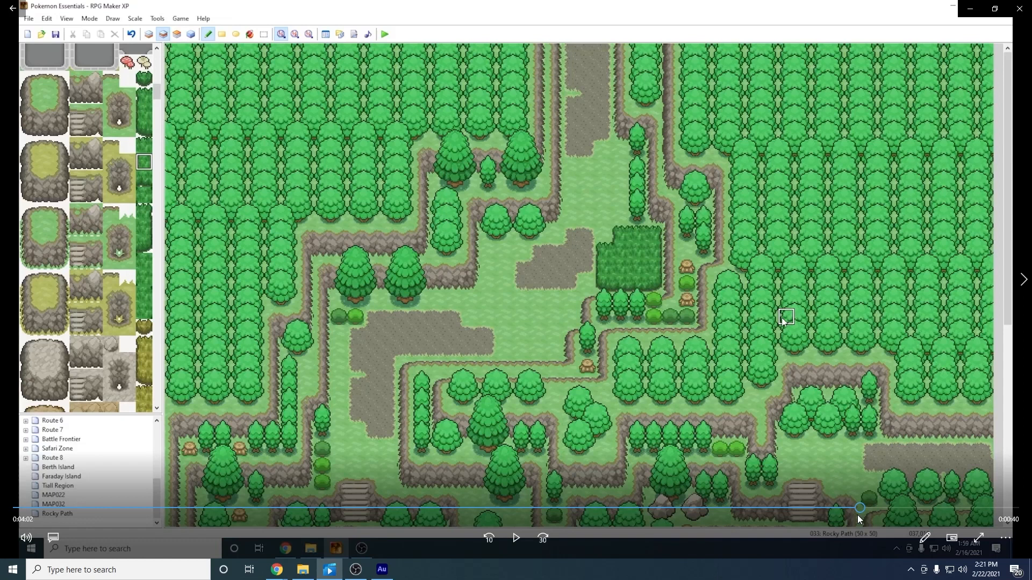
{"action": "mouse_move", "coordinate": [828, 518]}
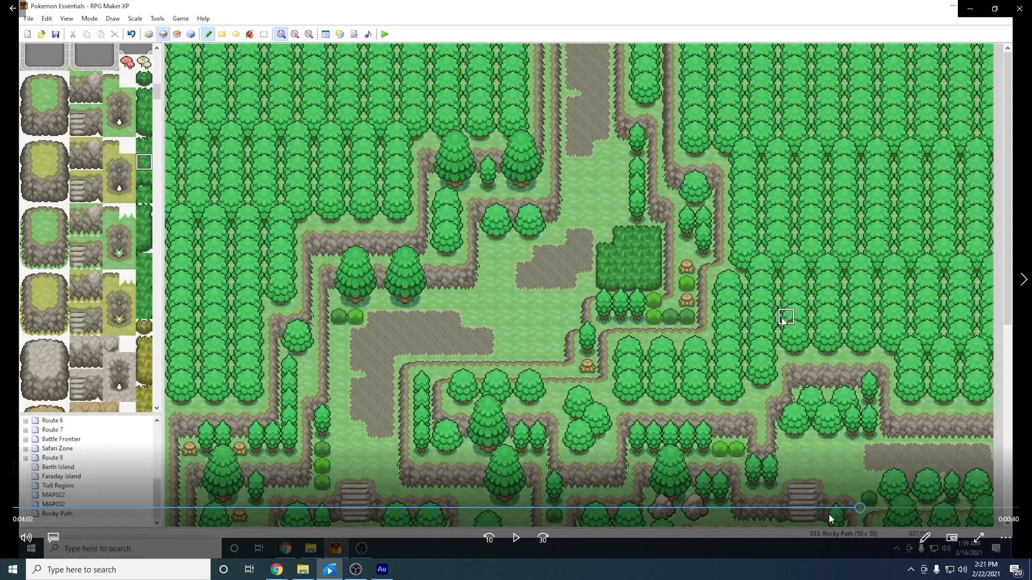
- Pause playback once the off-path land is packed with trees around the cliffs
{"action": "left_click", "coordinate": [515, 538]}
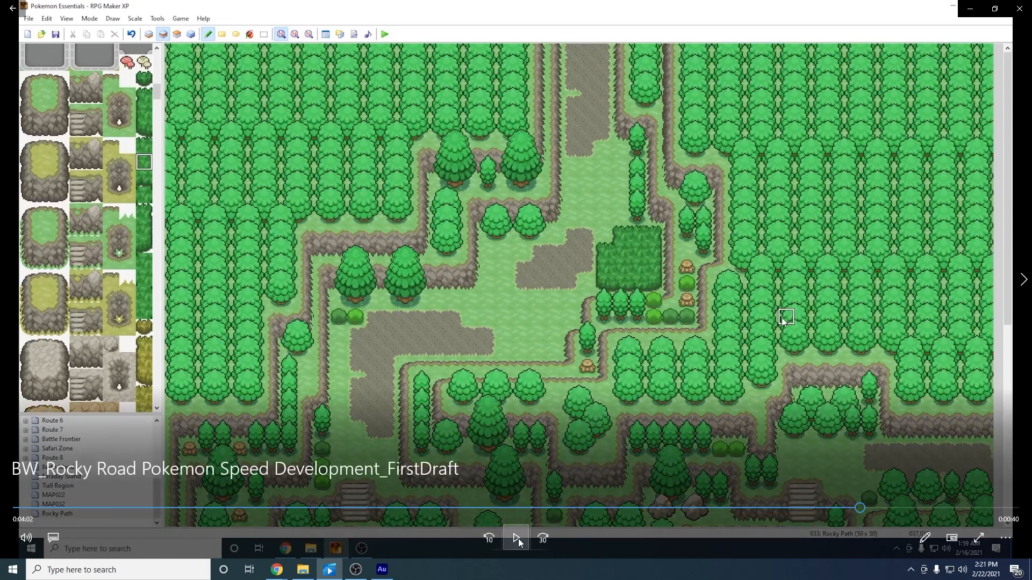
- Play through the footage showing tall-grass clumps pencilled along the upper paths
{"action": "left_click", "coordinate": [515, 537]}
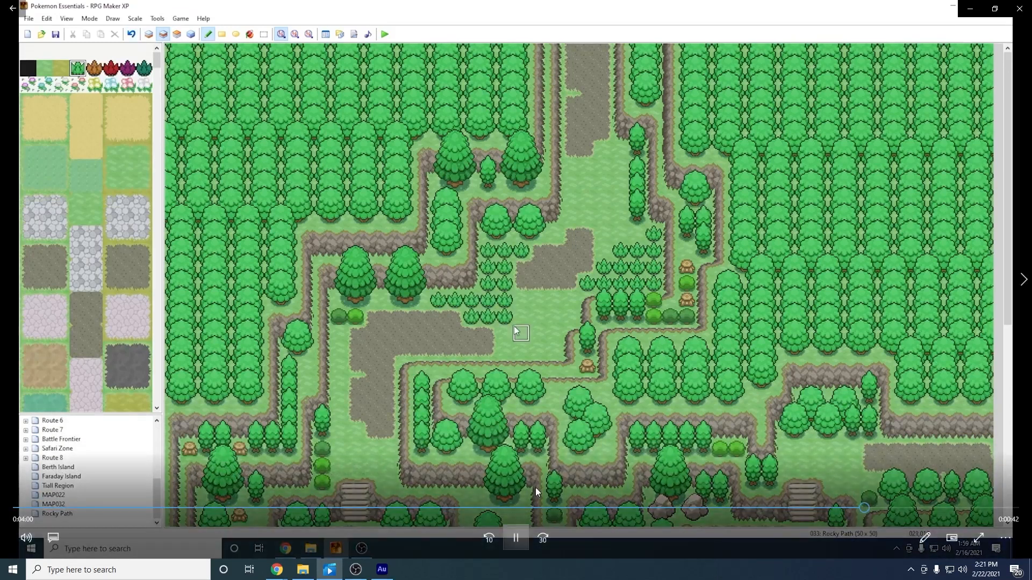
{"action": "left_click", "coordinate": [515, 537]}
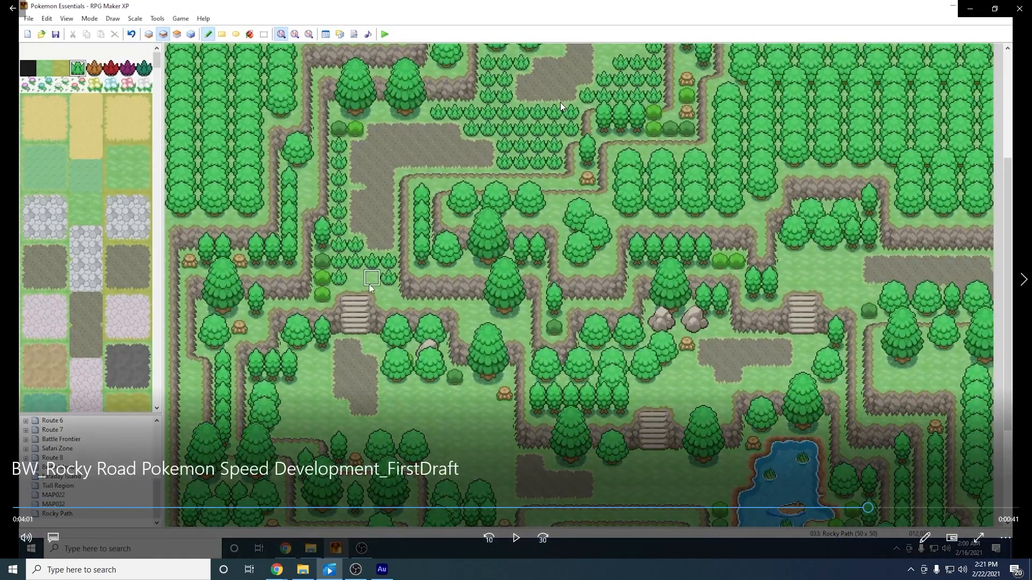
{"action": "mouse_move", "coordinate": [545, 170]}
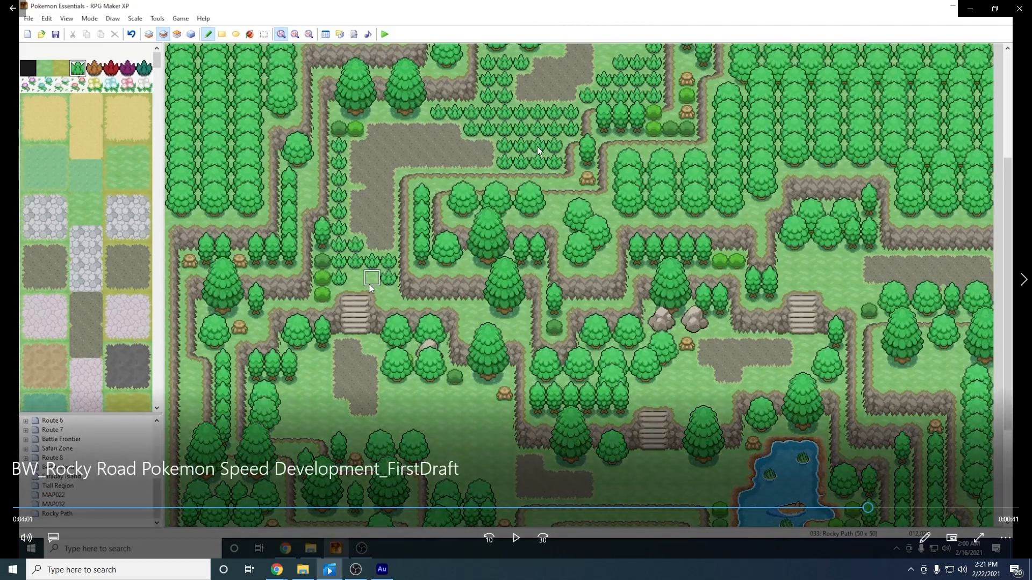
{"action": "mouse_move", "coordinate": [561, 150]}
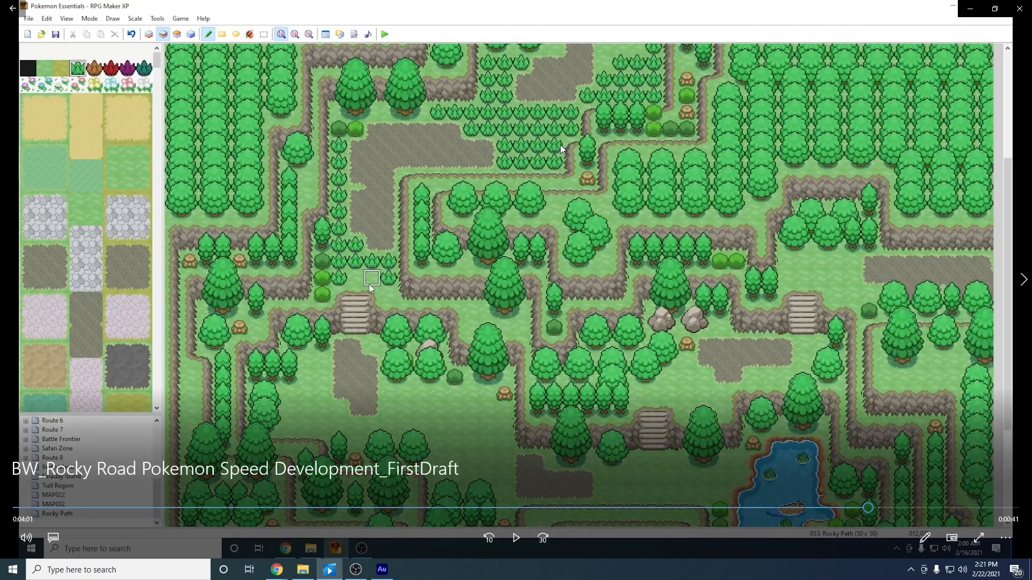
{"action": "mouse_move", "coordinate": [514, 158]}
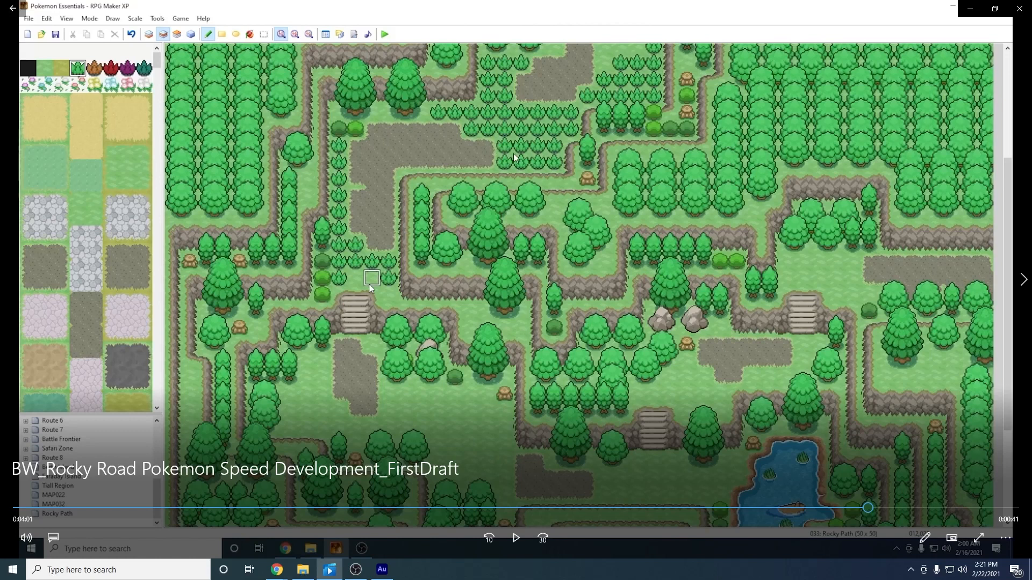
{"action": "mouse_move", "coordinate": [564, 166]}
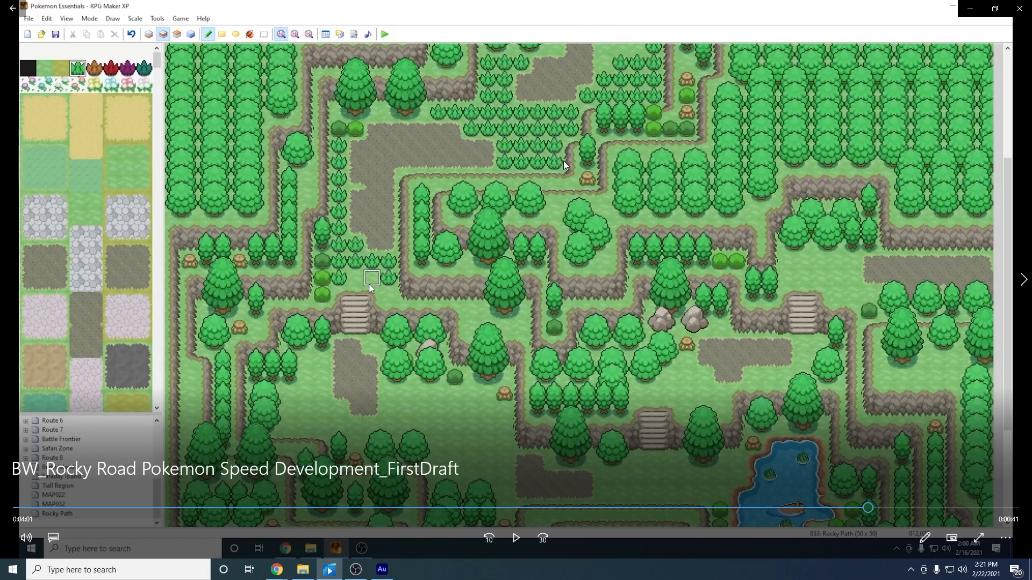
{"action": "mouse_move", "coordinate": [533, 127]}
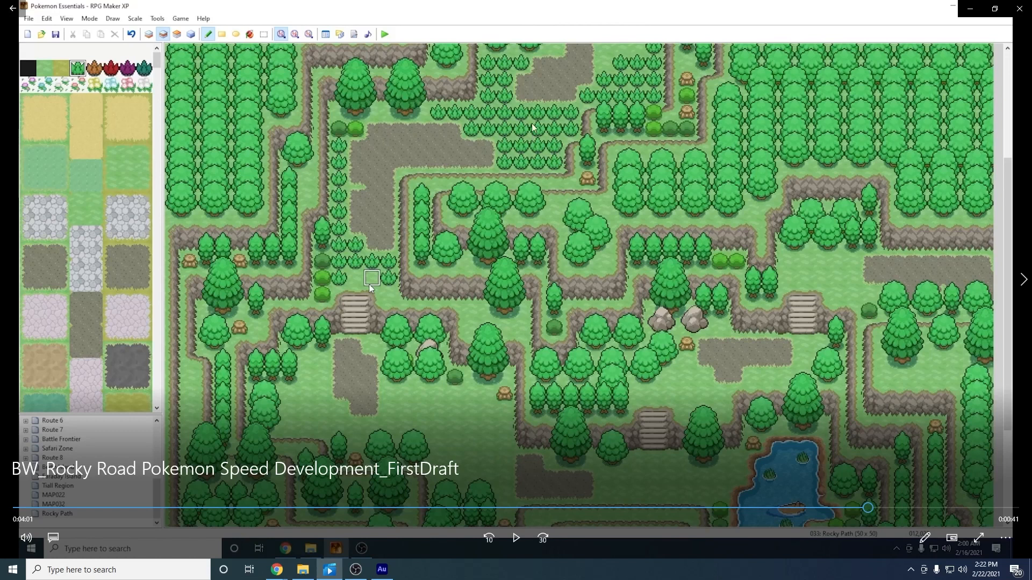
{"action": "mouse_move", "coordinate": [347, 162]}
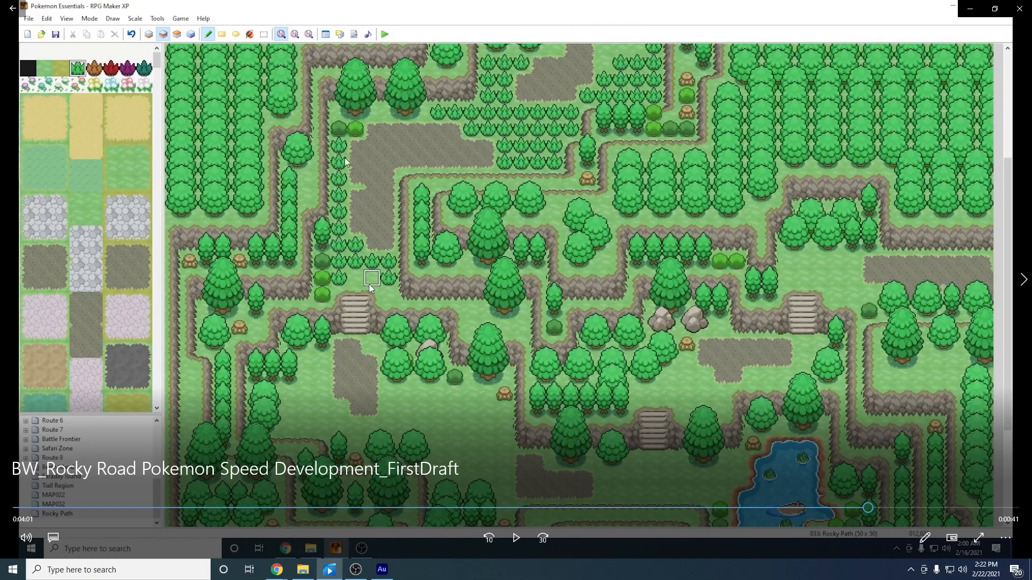
{"action": "mouse_move", "coordinate": [517, 259]}
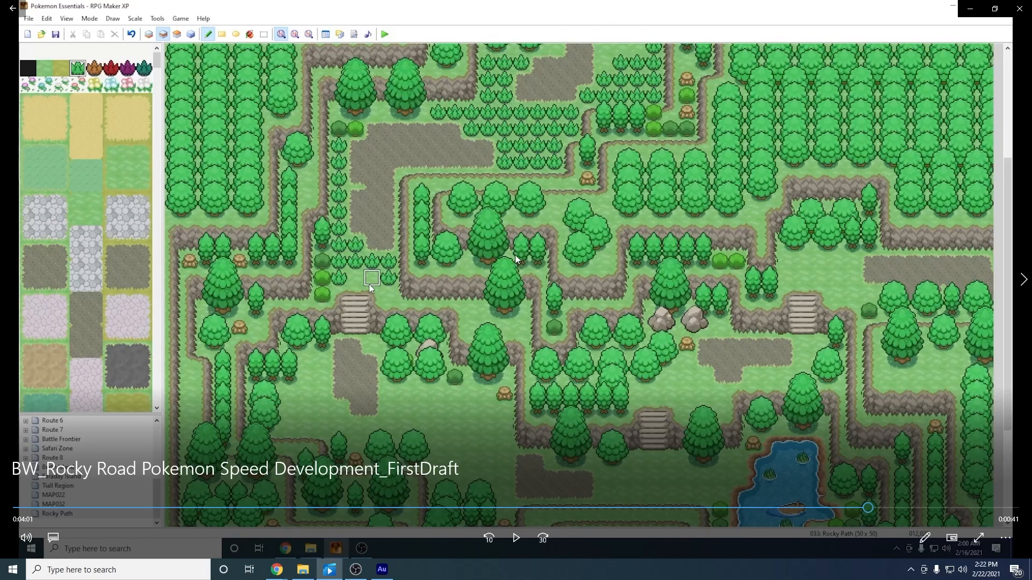
{"action": "mouse_move", "coordinate": [531, 329]}
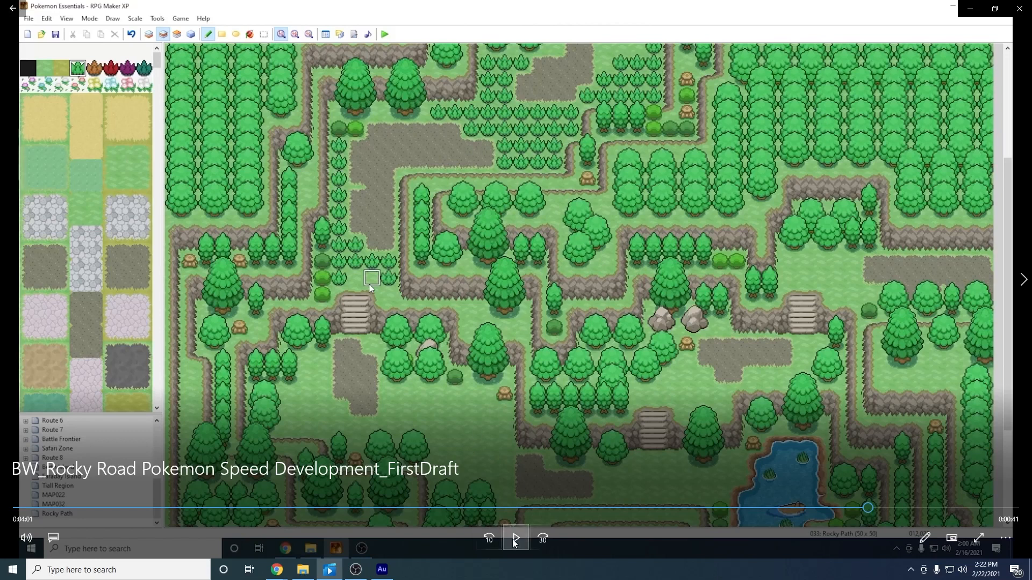
{"action": "left_click", "coordinate": [515, 538]}
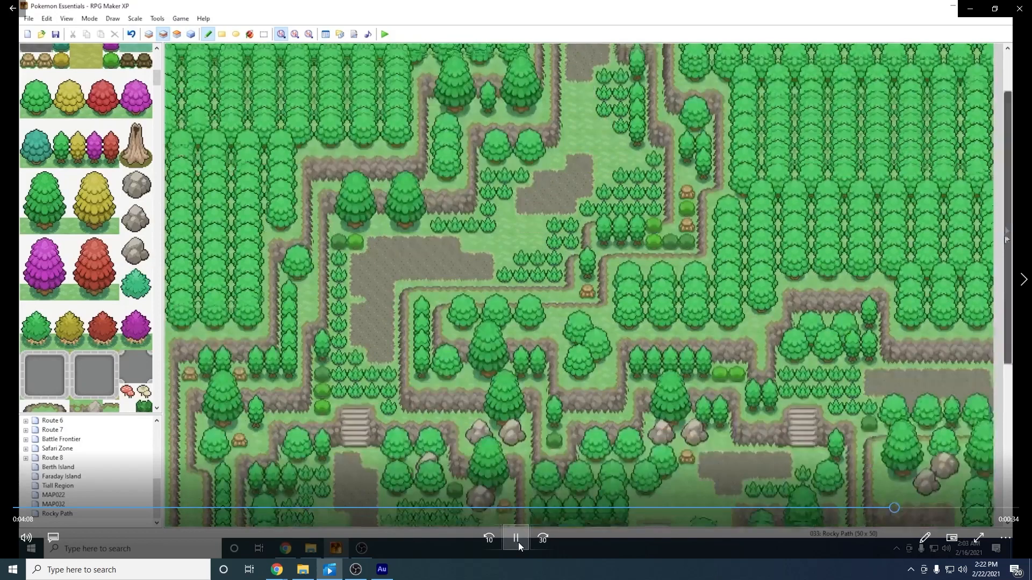
- Pause on the middle paths dressed with boulders, tall grass and scattered flowers
{"action": "left_click", "coordinate": [516, 538]}
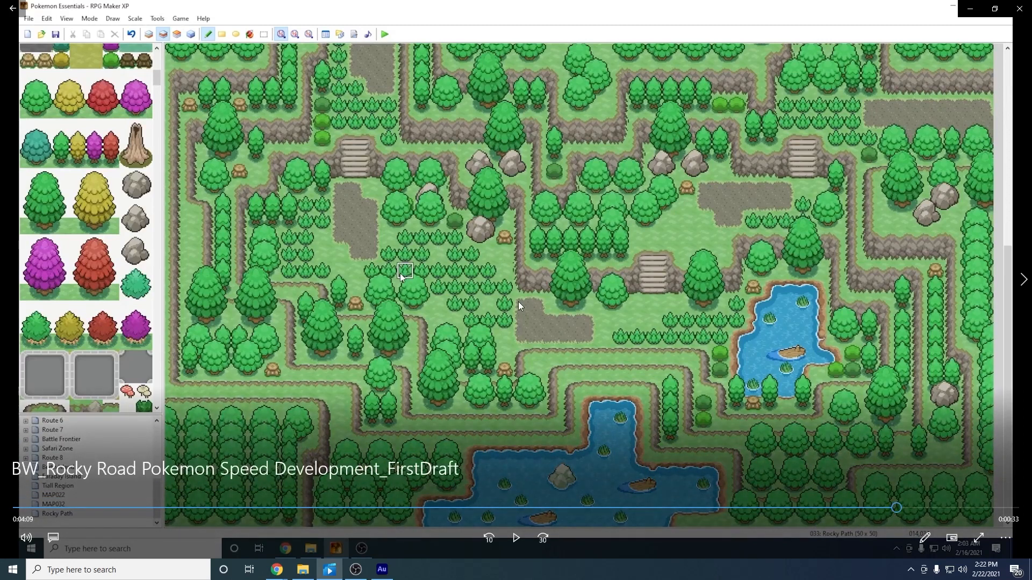
{"action": "mouse_move", "coordinate": [526, 306]}
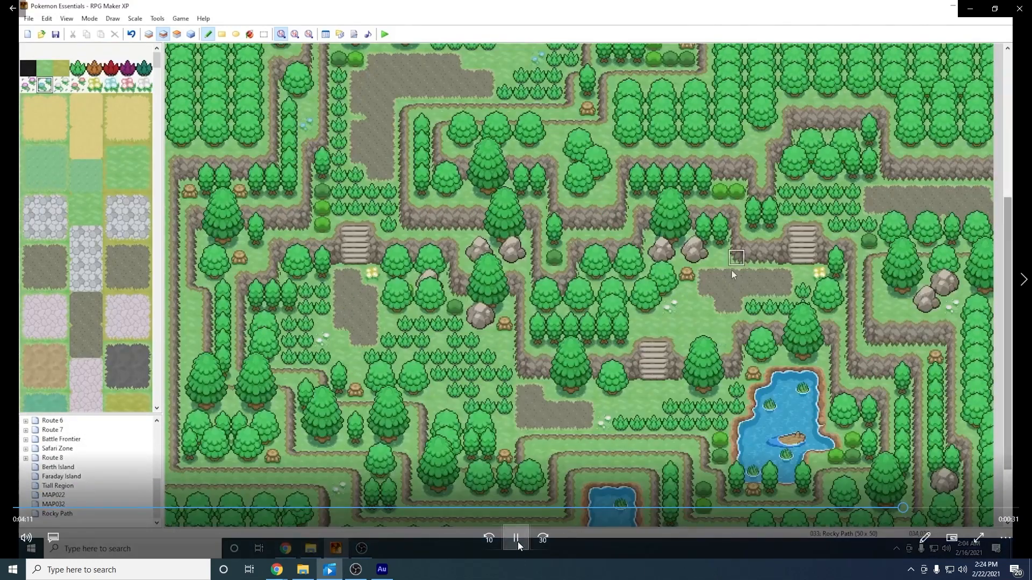
{"action": "left_click", "coordinate": [515, 537]}
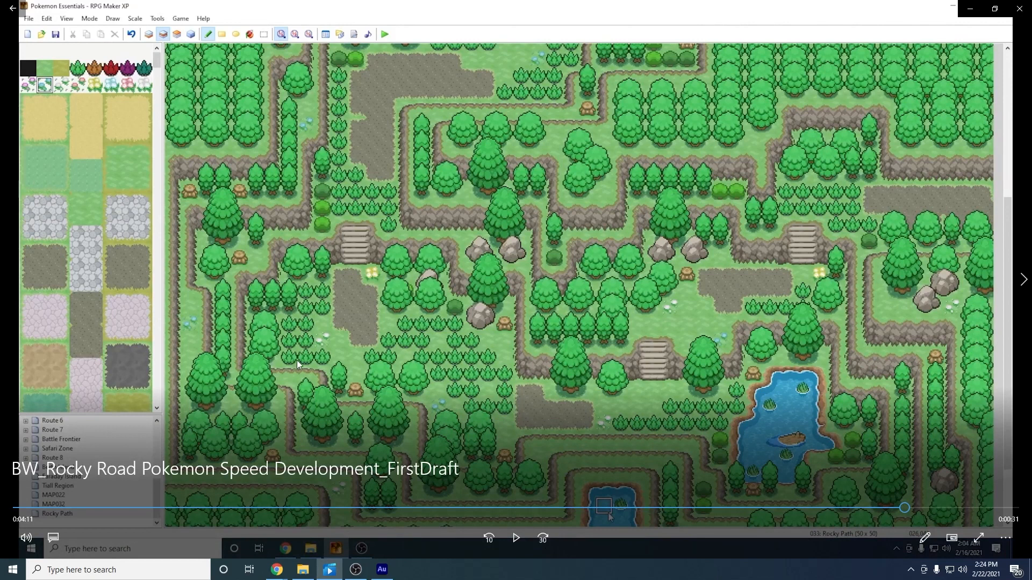
{"action": "mouse_move", "coordinate": [523, 357]}
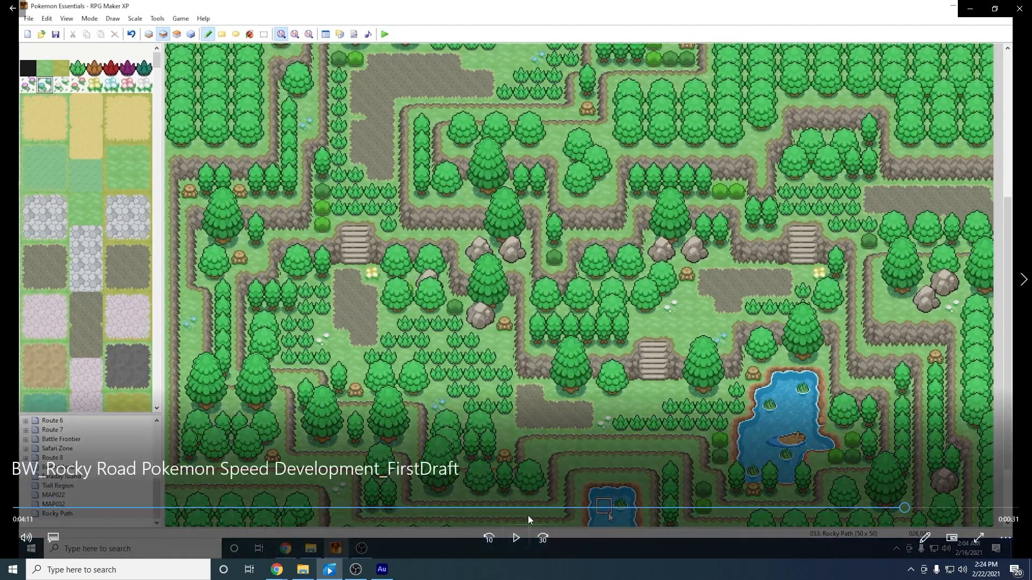
- Show the whole finished 50x50 Rocky Path map zoomed out on screen
{"action": "left_click", "coordinate": [514, 537]}
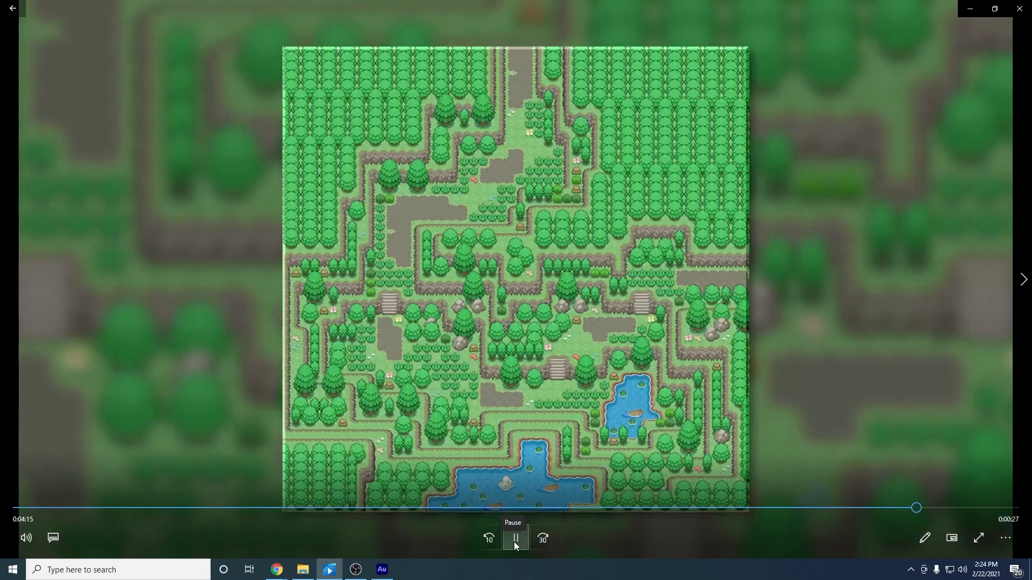
{"action": "left_click", "coordinate": [515, 538]}
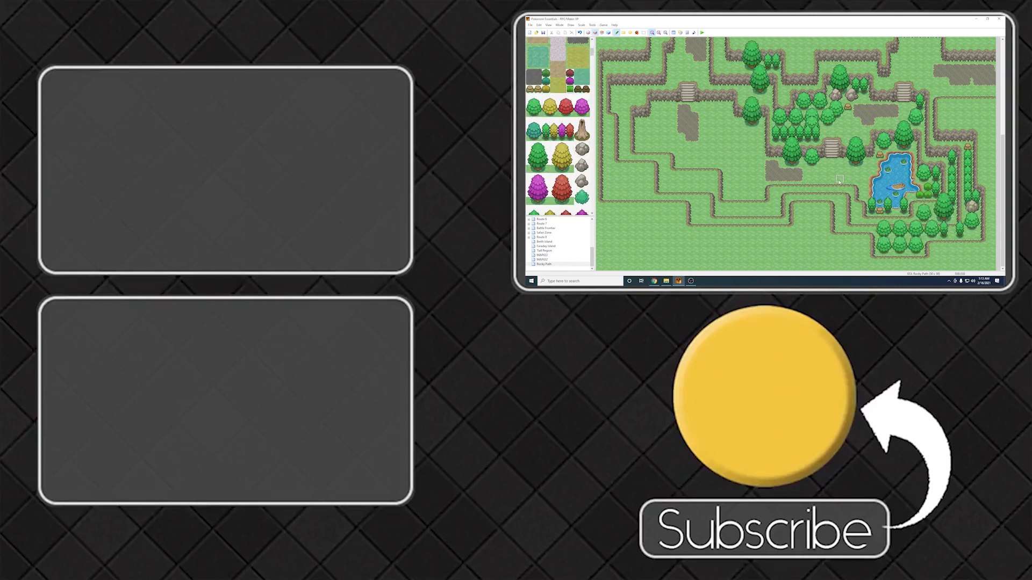
{"action": "scroll", "scroll_direction": "up", "scroll_amount": 3}
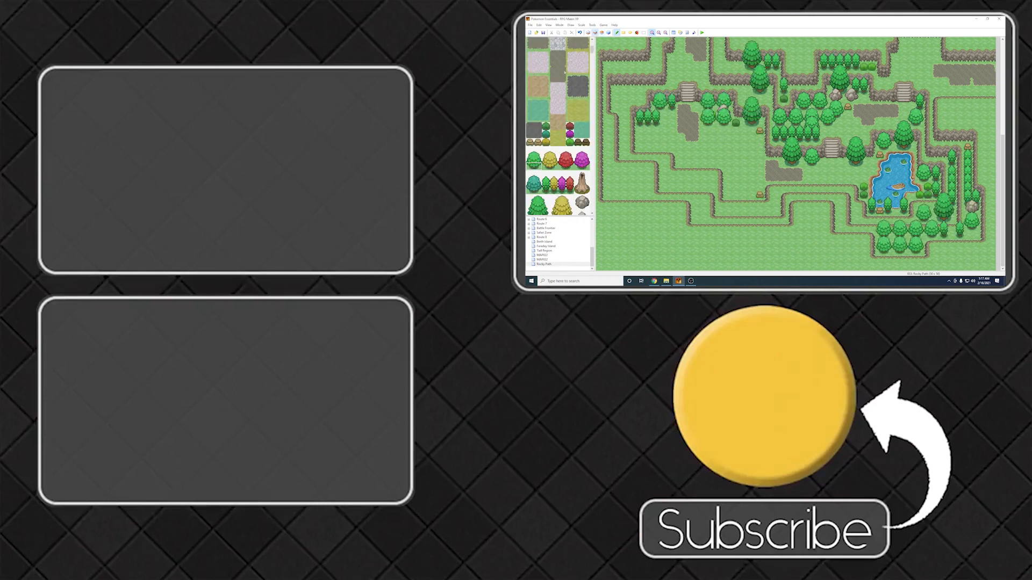